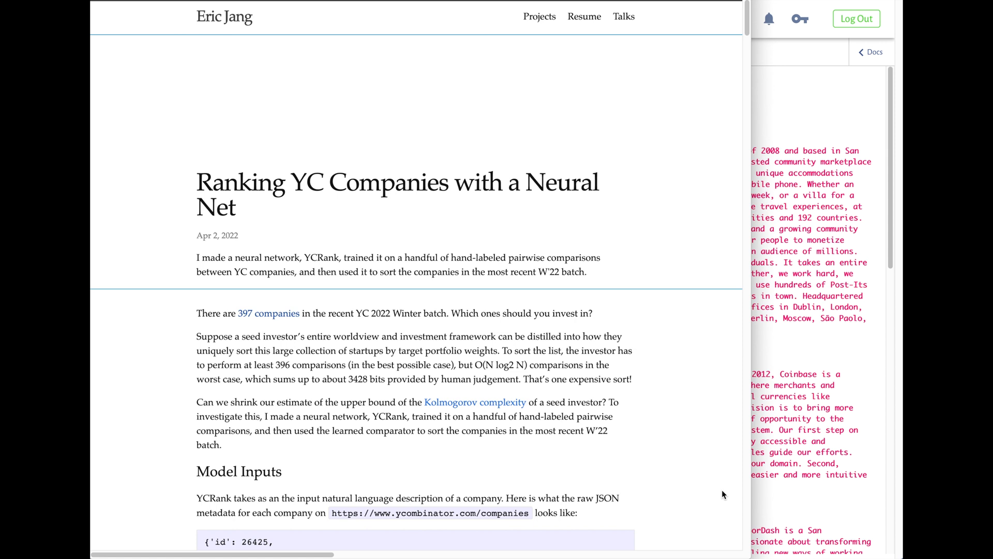
pyautogui.moveTo(731, 523)
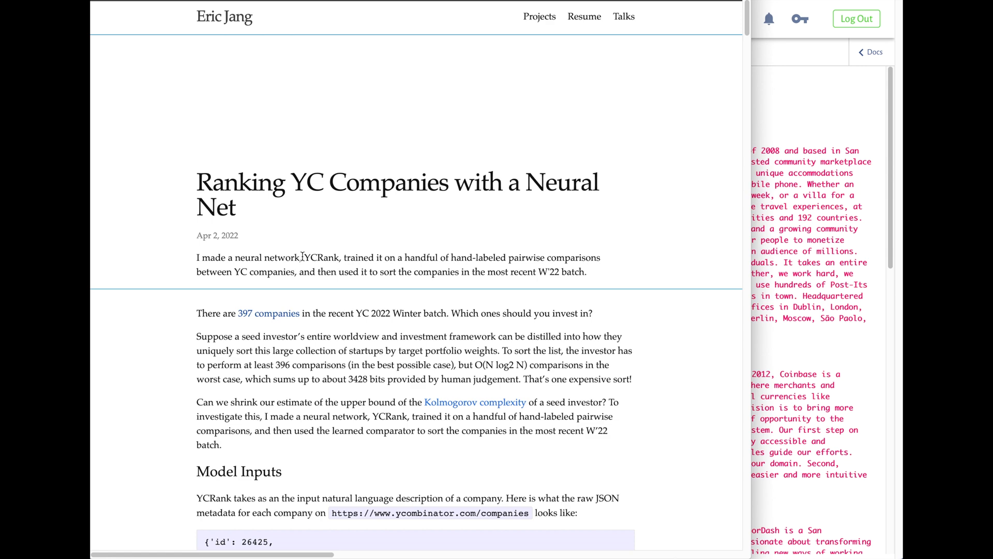
# Step: Review the current query results and the YCStartup schema description, then dismiss it
pyautogui.scroll(-3)
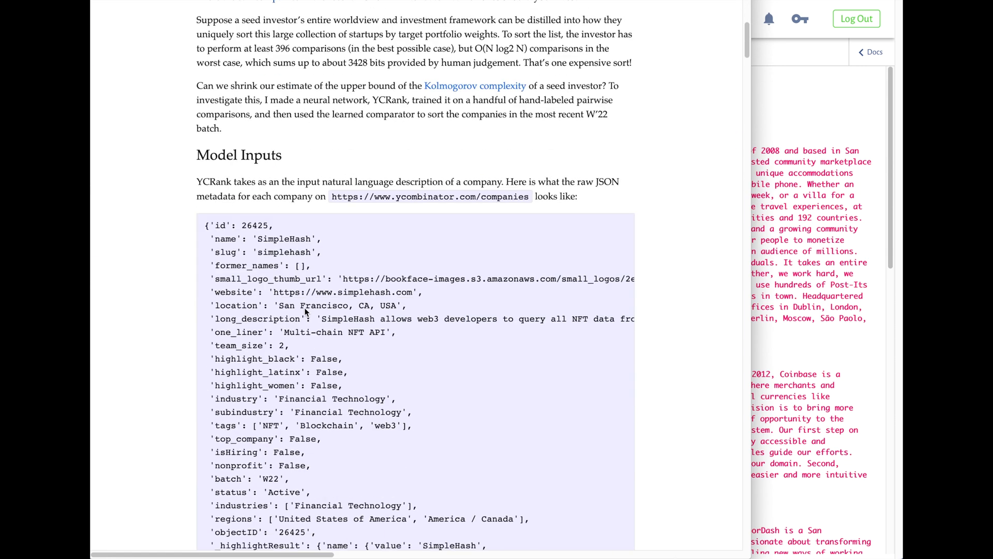
pyautogui.scroll(3)
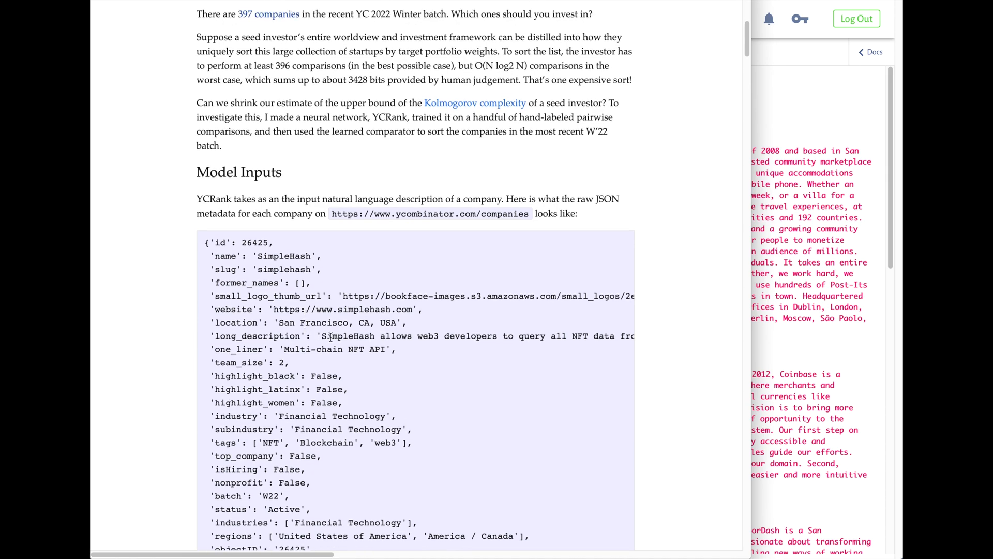
pyautogui.scroll(-3)
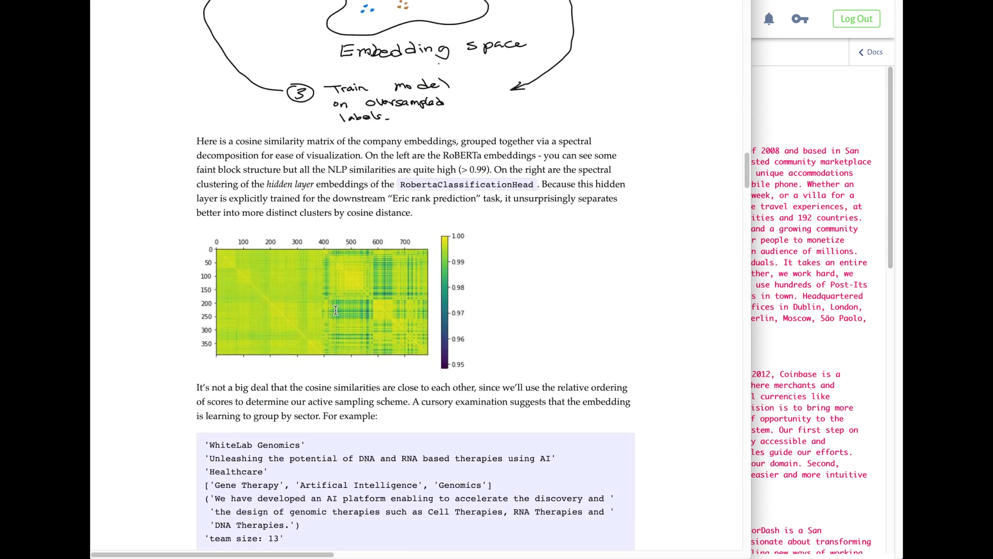
pyautogui.scroll(-3)
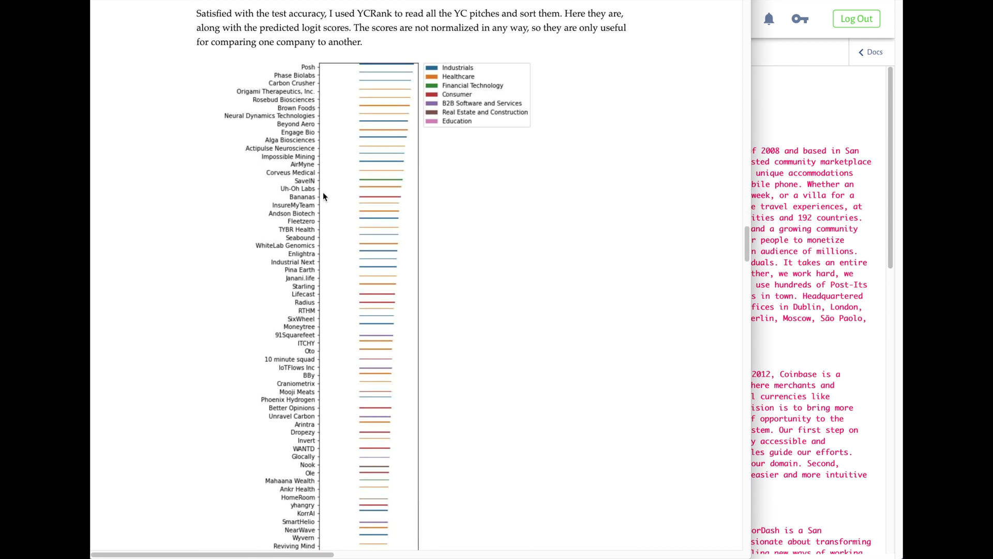
pyautogui.moveTo(287, 91)
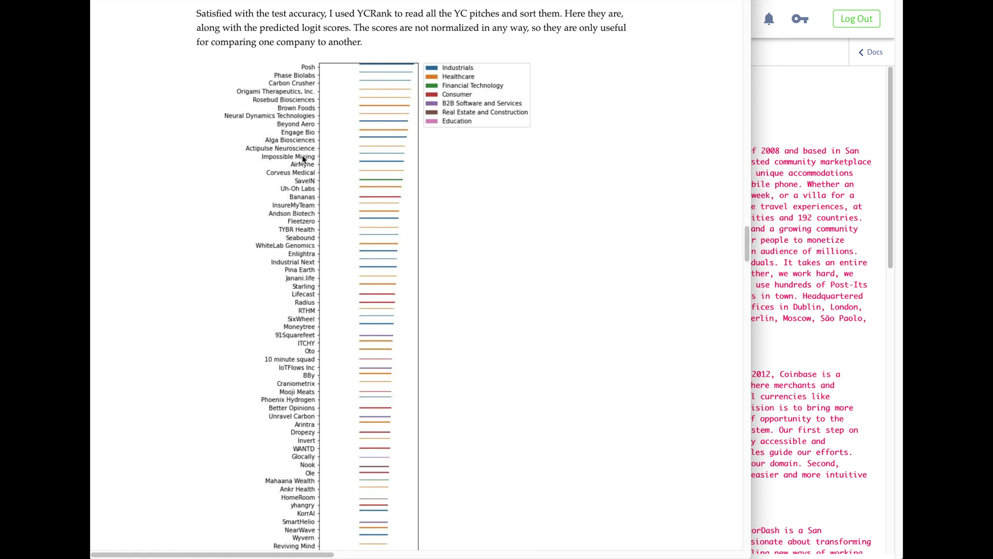
pyautogui.scroll(3)
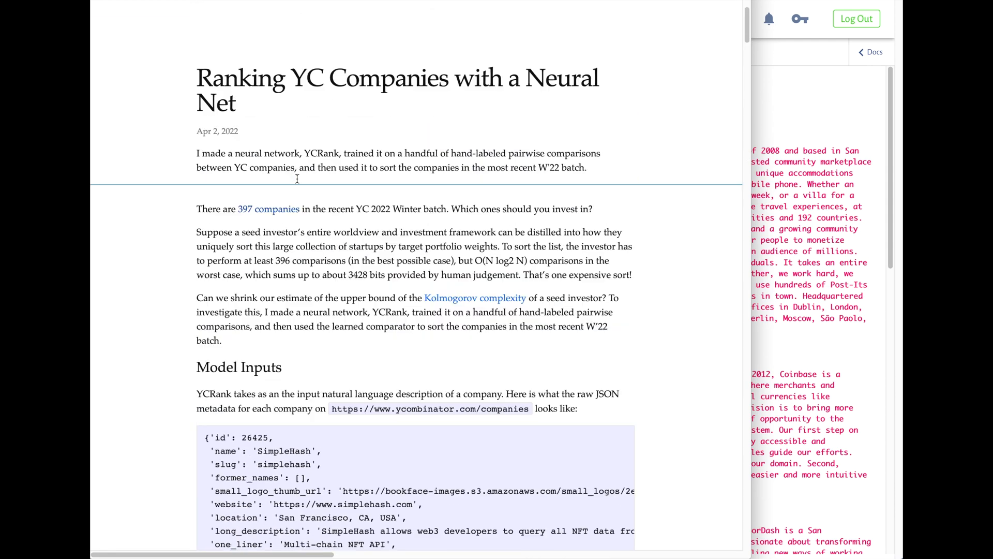
pyautogui.scroll(3)
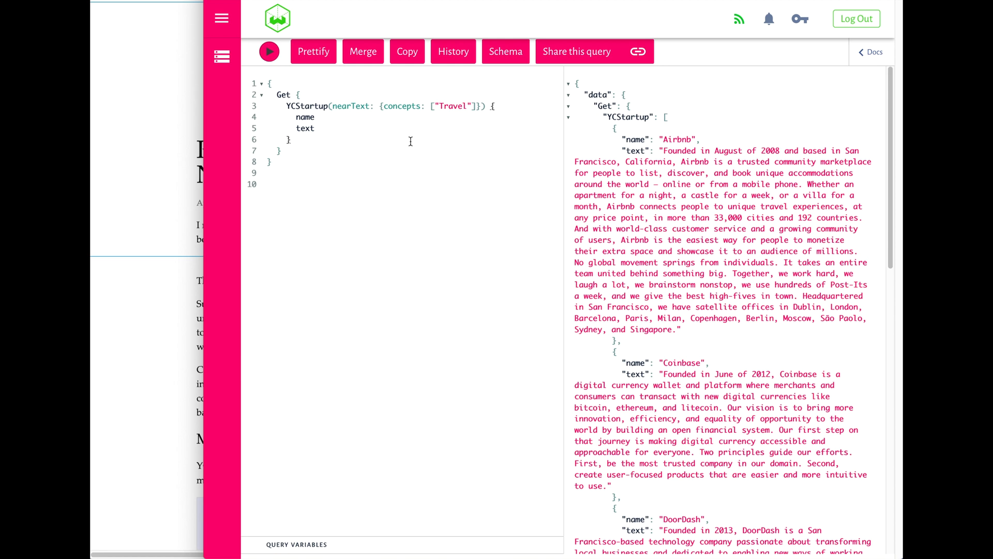
pyautogui.click(290, 140)
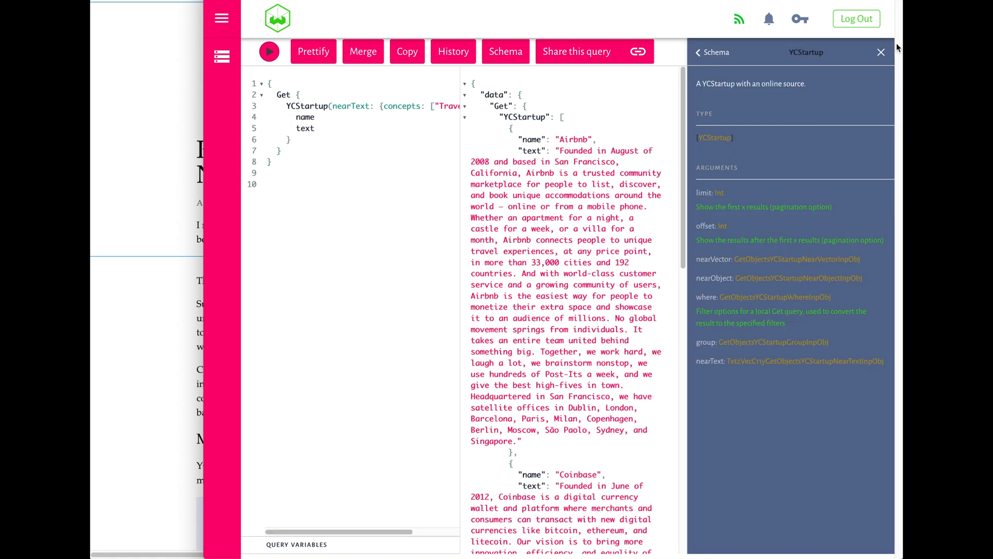
pyautogui.click(879, 52)
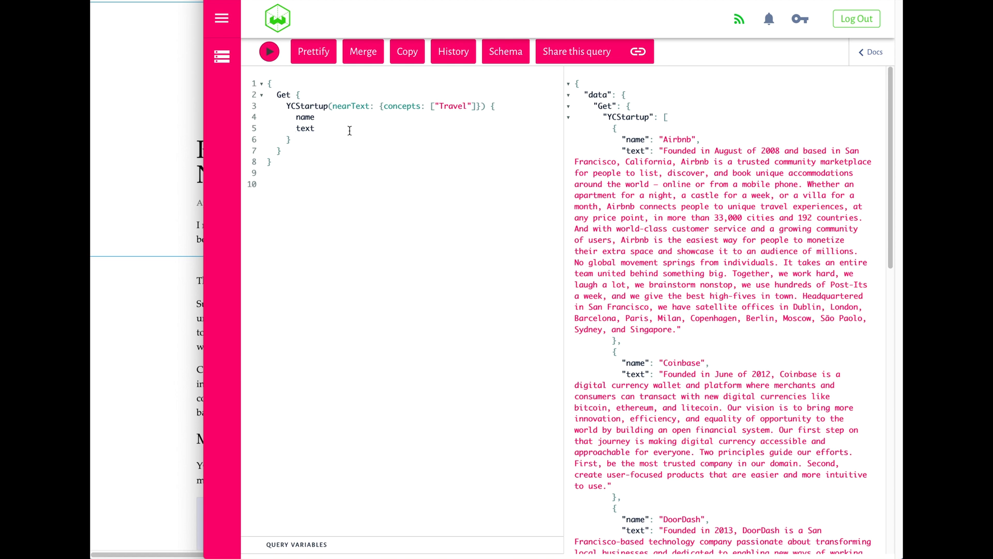
pyautogui.moveTo(610, 174)
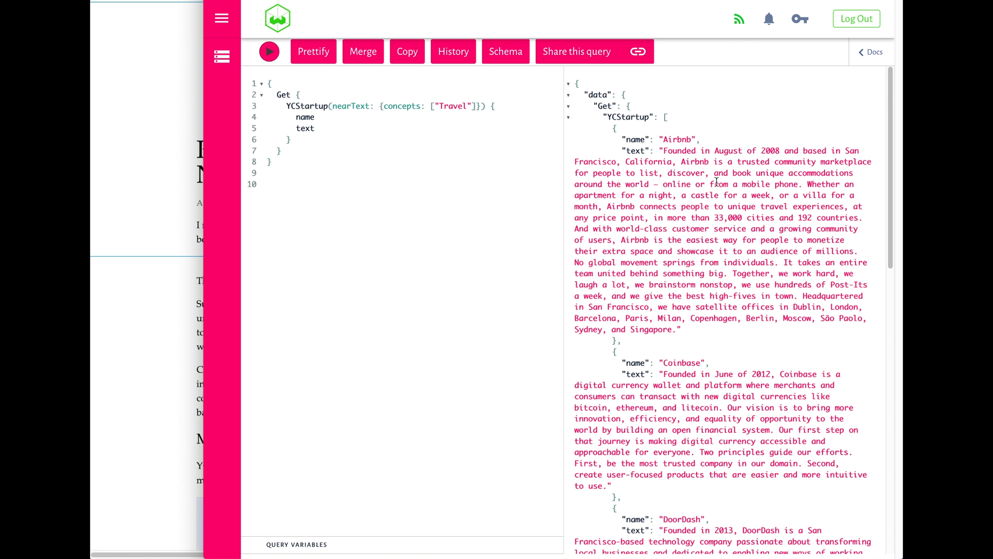
pyautogui.moveTo(696, 410)
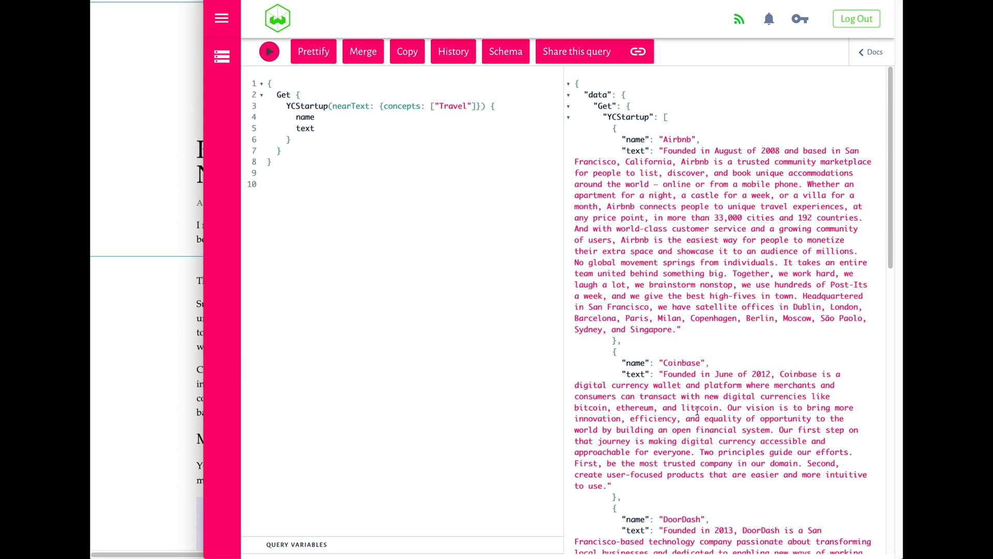
pyautogui.moveTo(685, 280)
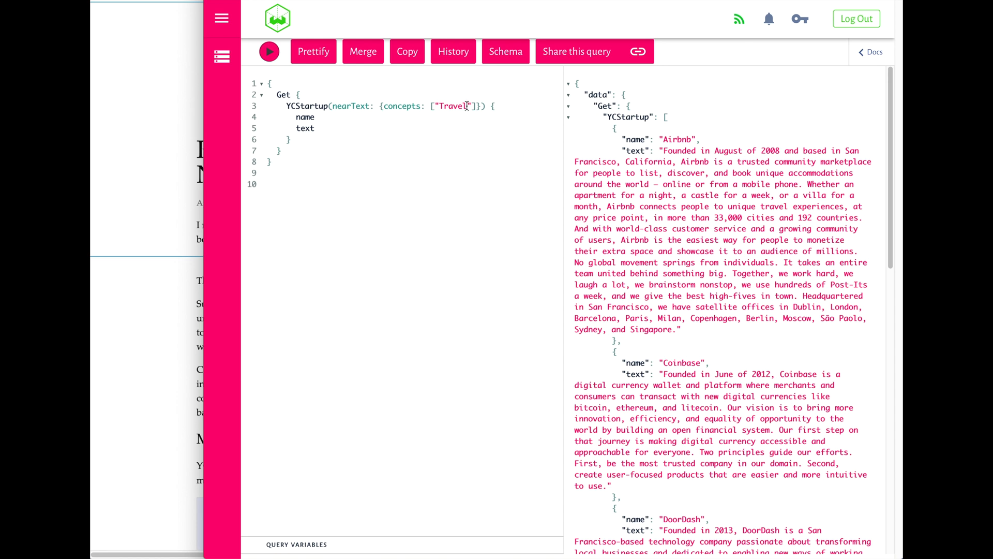
# Step: Change the nearText concept from Travel to Cryptocurrency so Coinbase ranks first
pyautogui.press('Backspace')
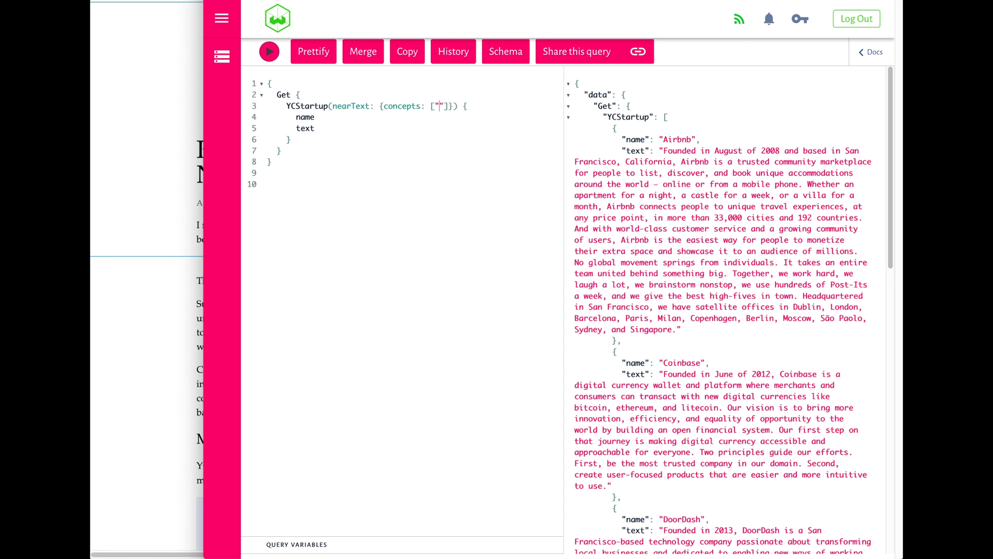
pyautogui.write('Cryptocurrency')
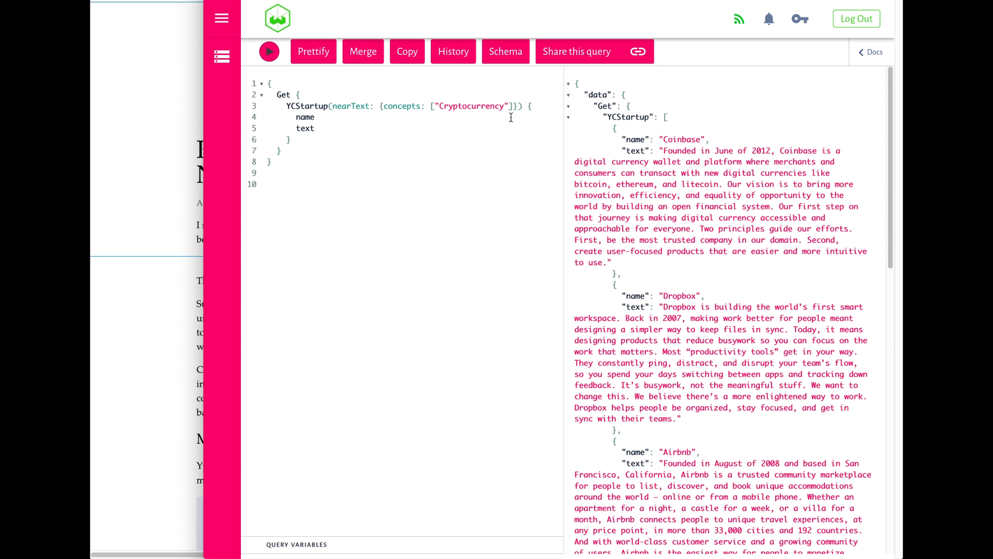
pyautogui.moveTo(614, 256)
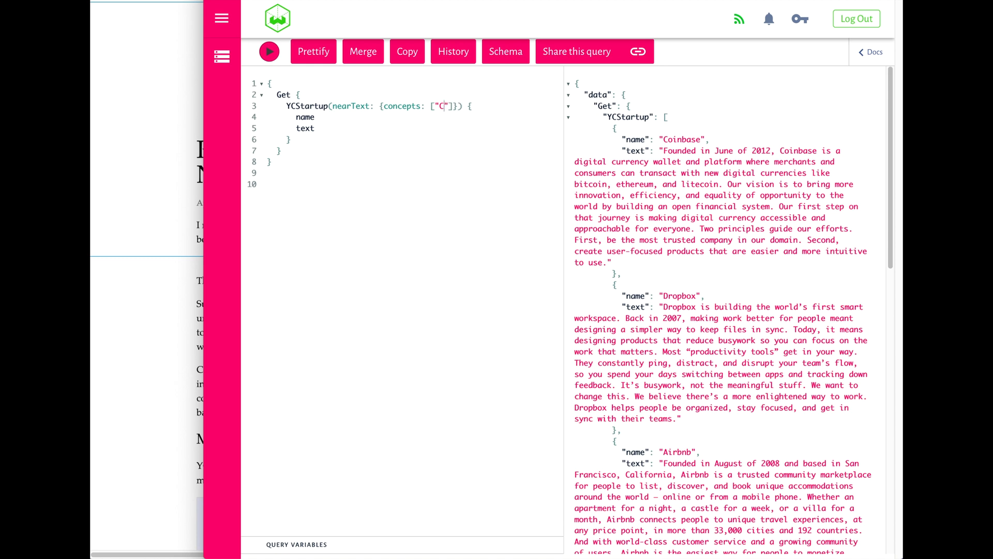
# Step: Search the concept 'Digital file storage' and review results listing Coinbase, Dropbox, GitLab, Airbnb, DoorDash
pyautogui.write('Digital')
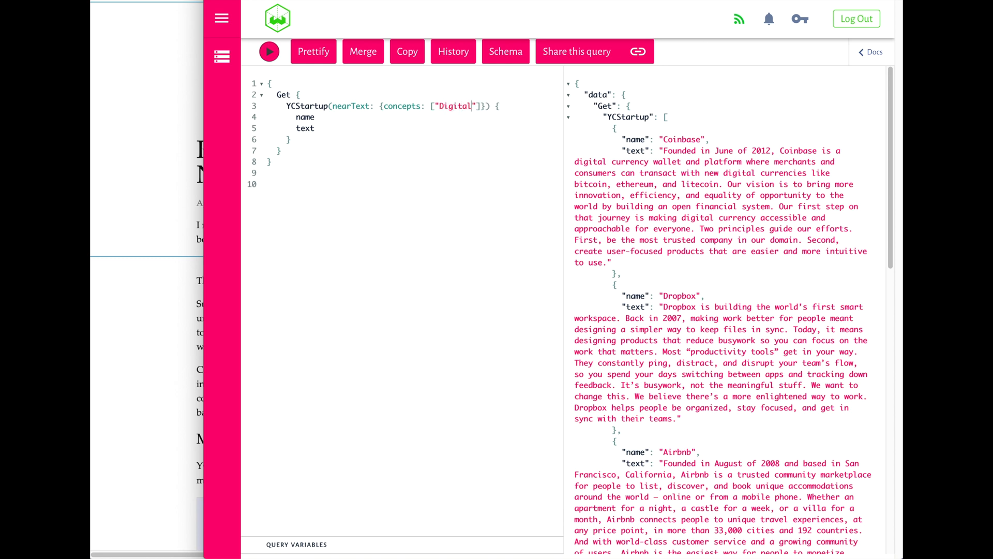
pyautogui.write('file storage')
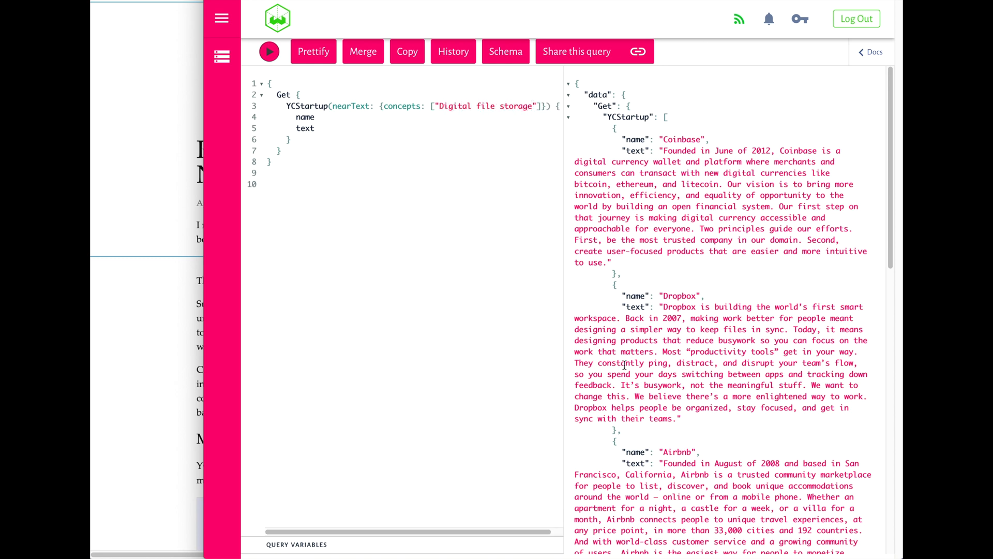
pyautogui.moveTo(695, 267)
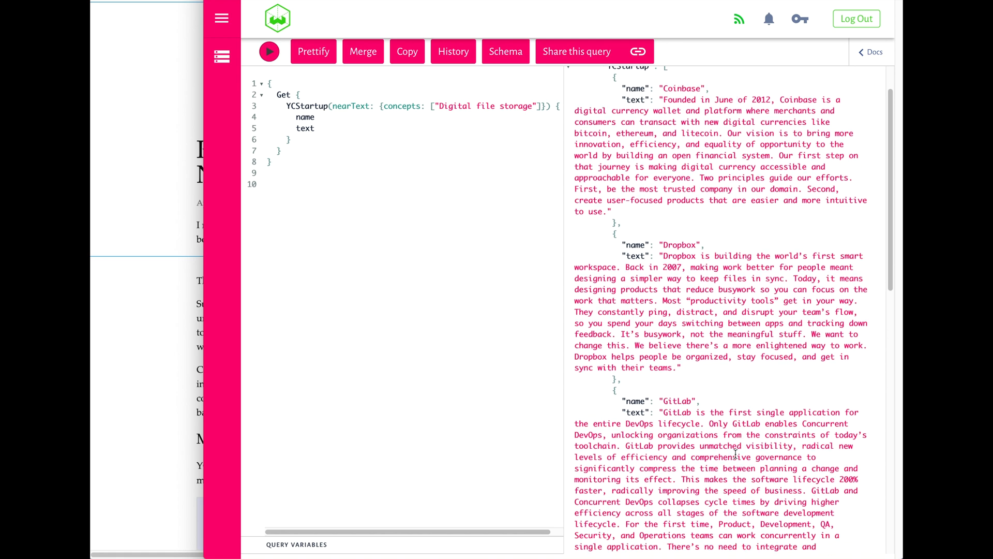
pyautogui.scroll(-3)
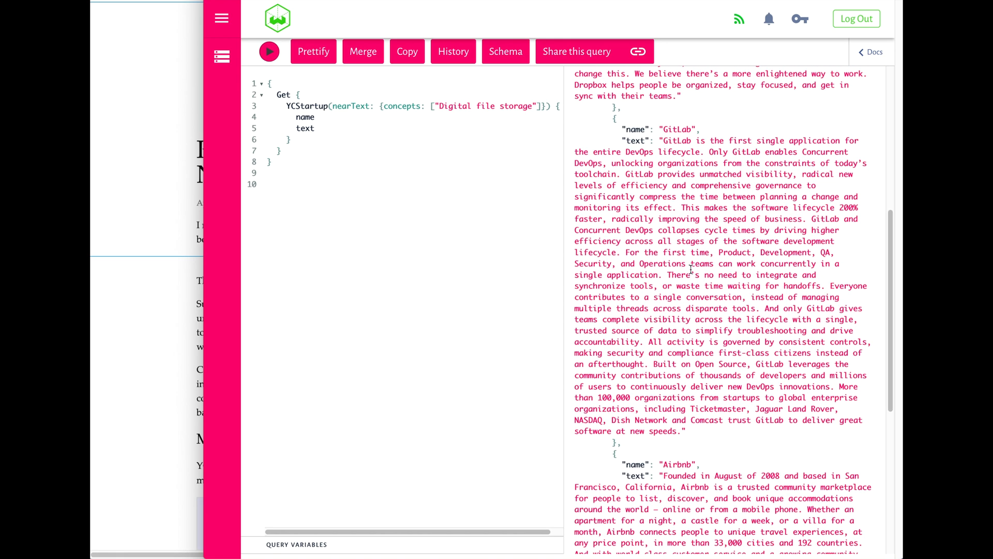
pyautogui.scroll(-3)
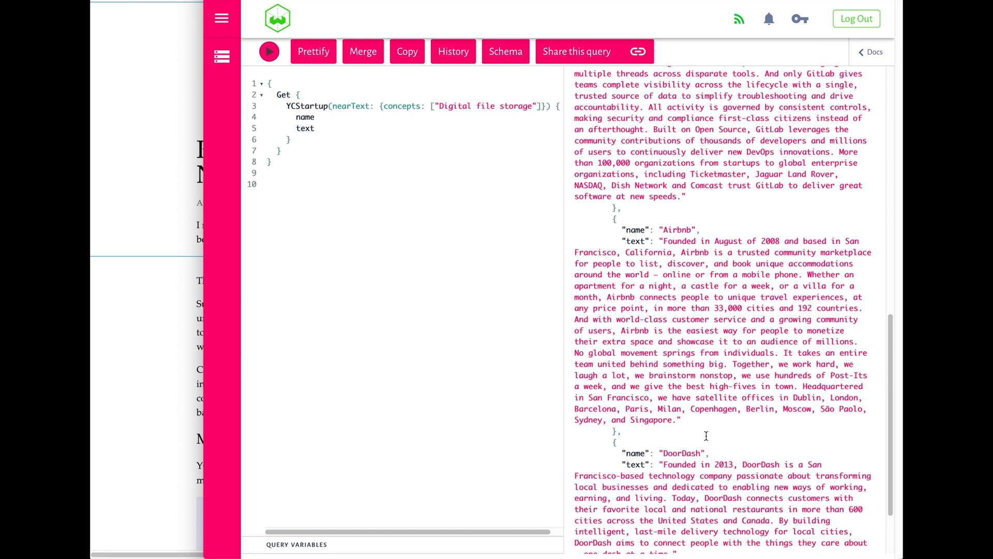
pyautogui.scroll(3)
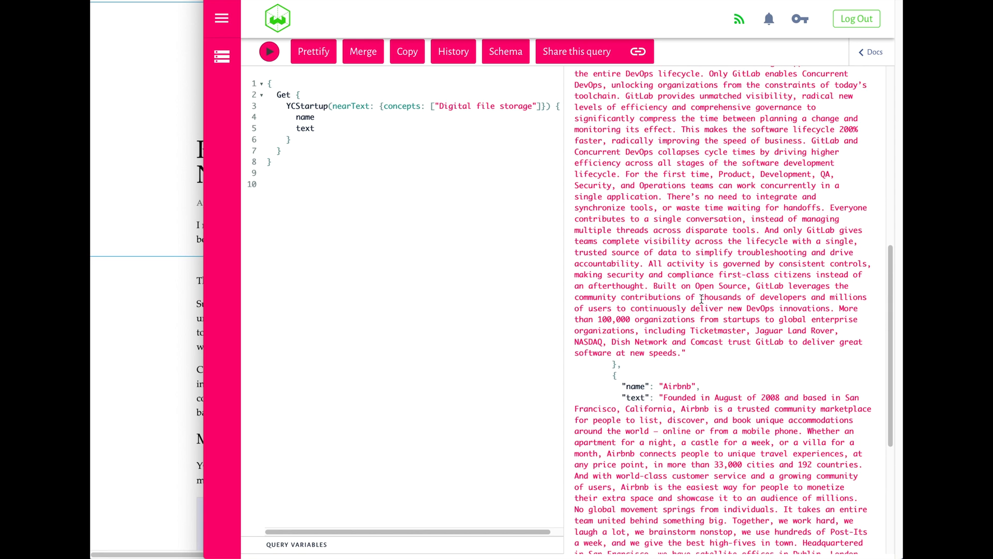
pyautogui.scroll(3)
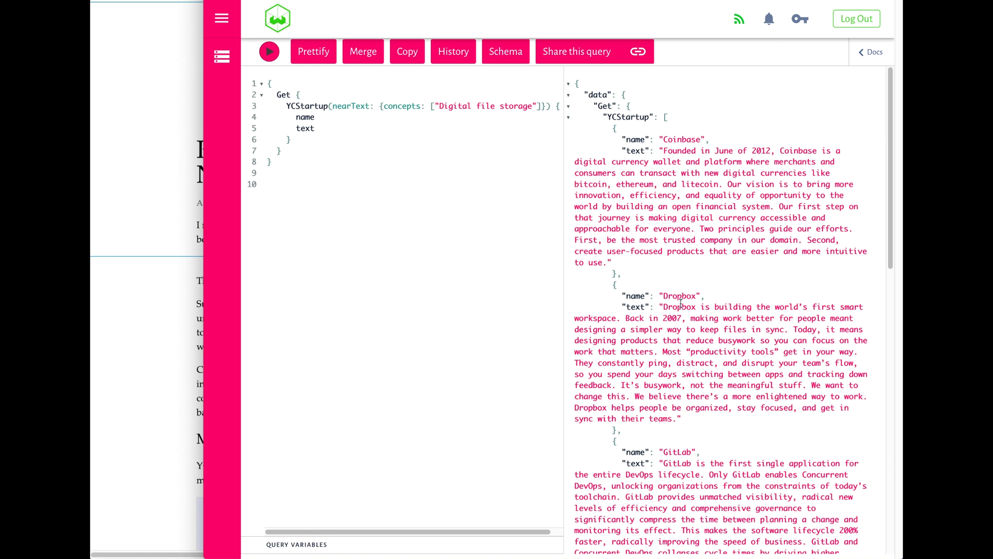
pyautogui.moveTo(643, 160)
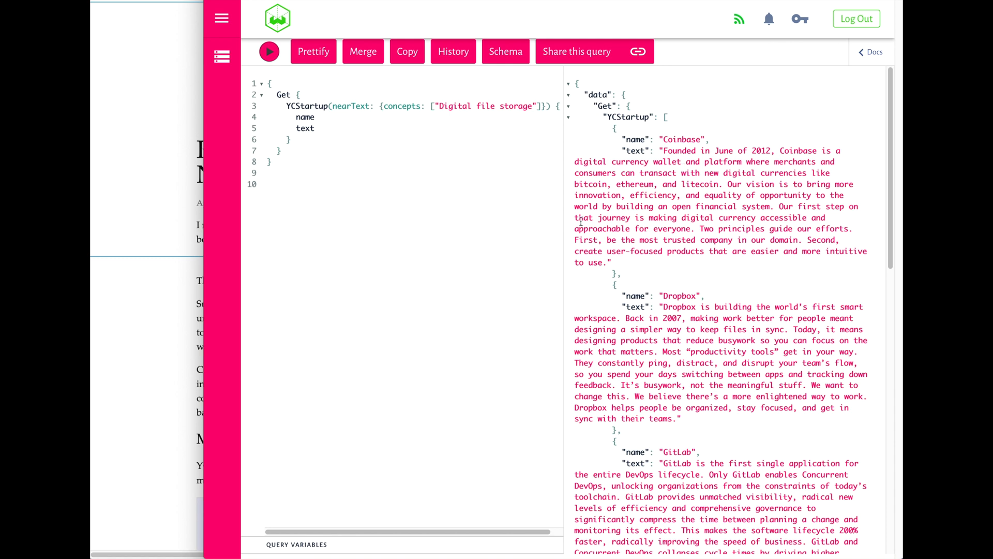
pyautogui.moveTo(183, 246)
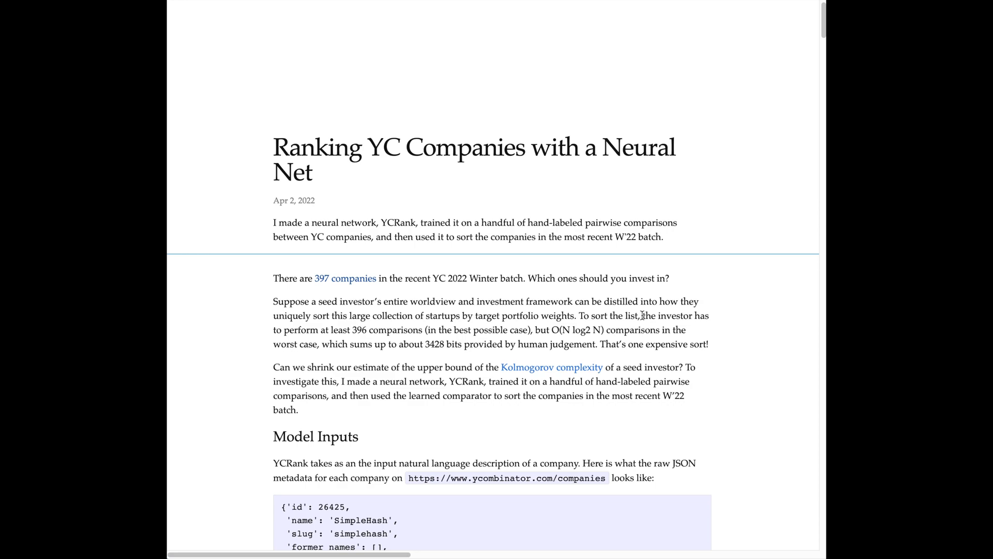
# Step: Scroll the YCRank post down to the Modeling diagram and Data Labeling with Active Learning
pyautogui.scroll(-3)
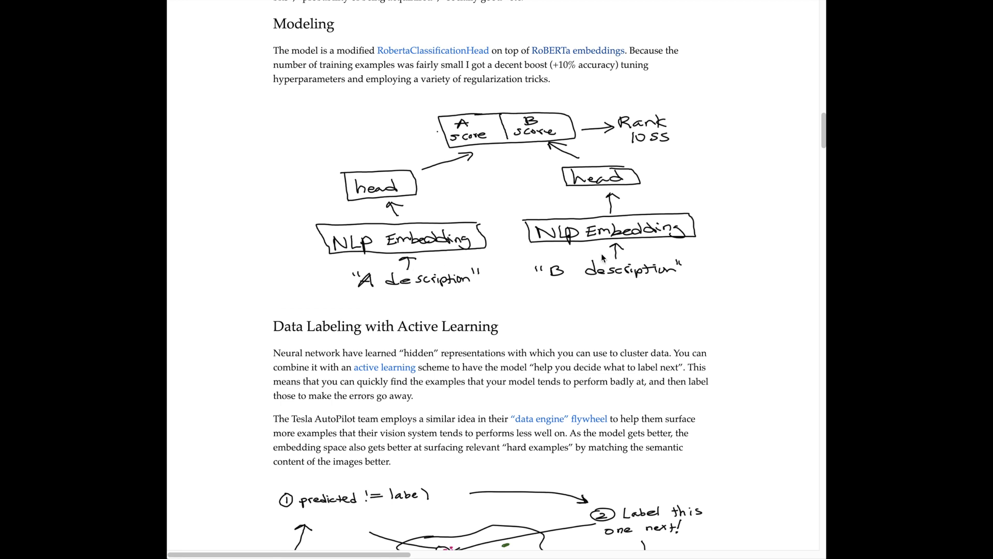
pyautogui.moveTo(515, 209)
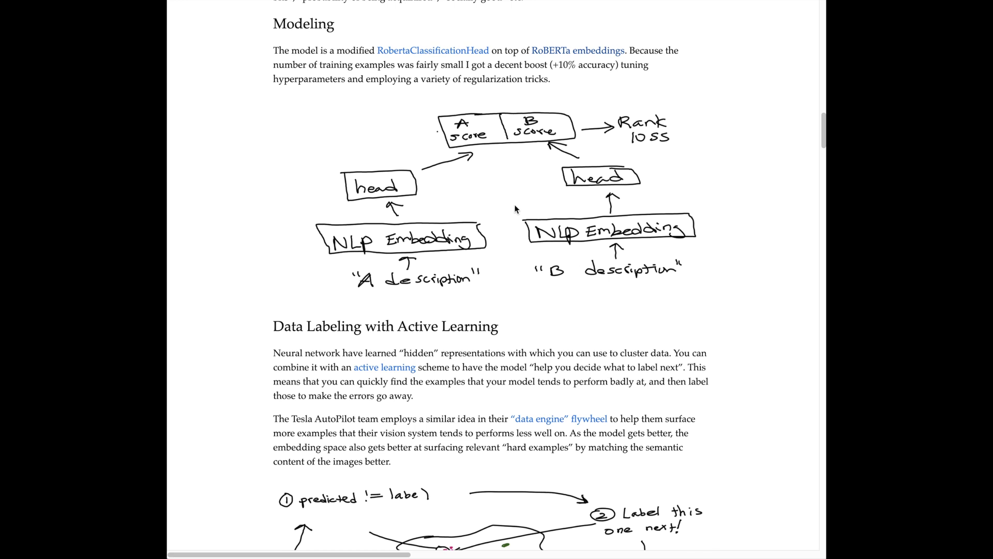
pyautogui.moveTo(604, 200)
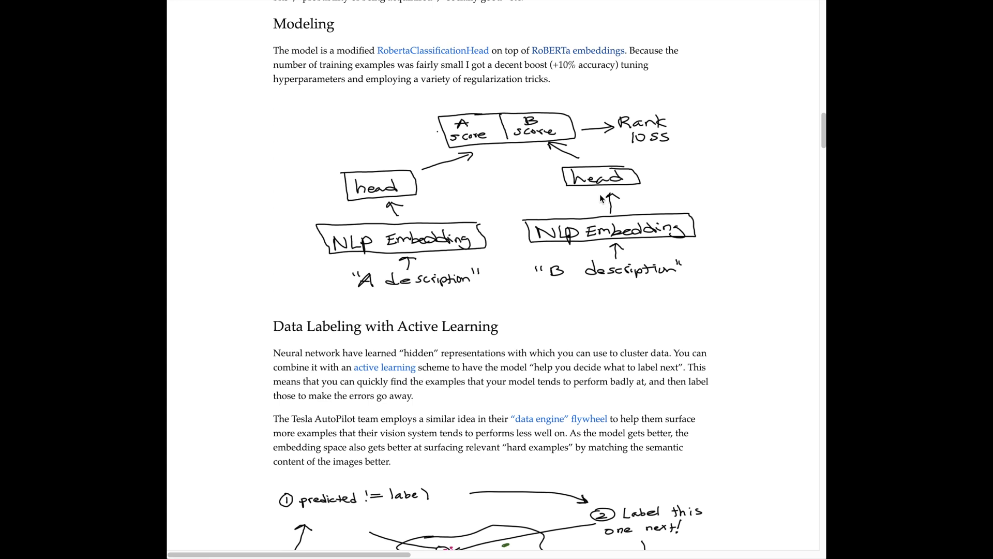
pyautogui.moveTo(635, 180)
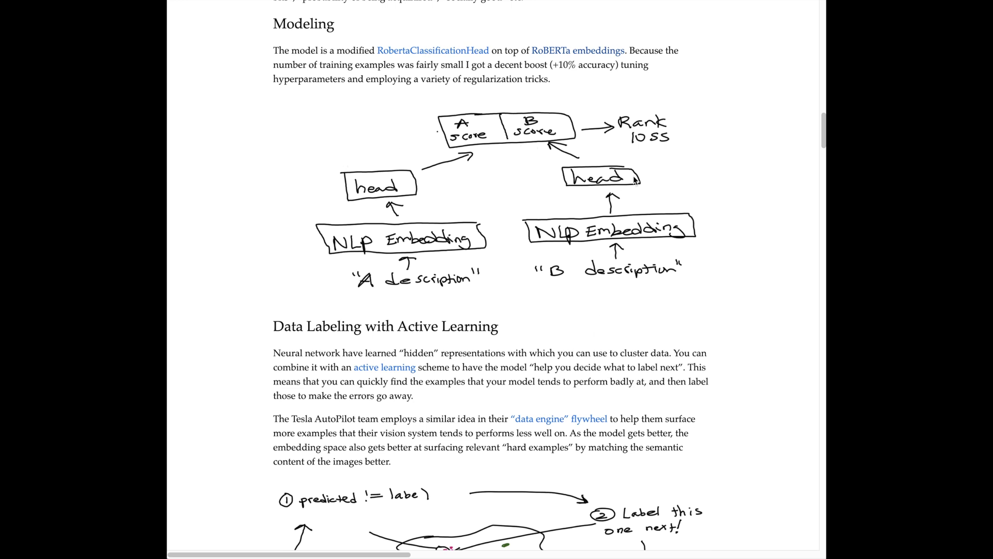
pyautogui.moveTo(507, 155)
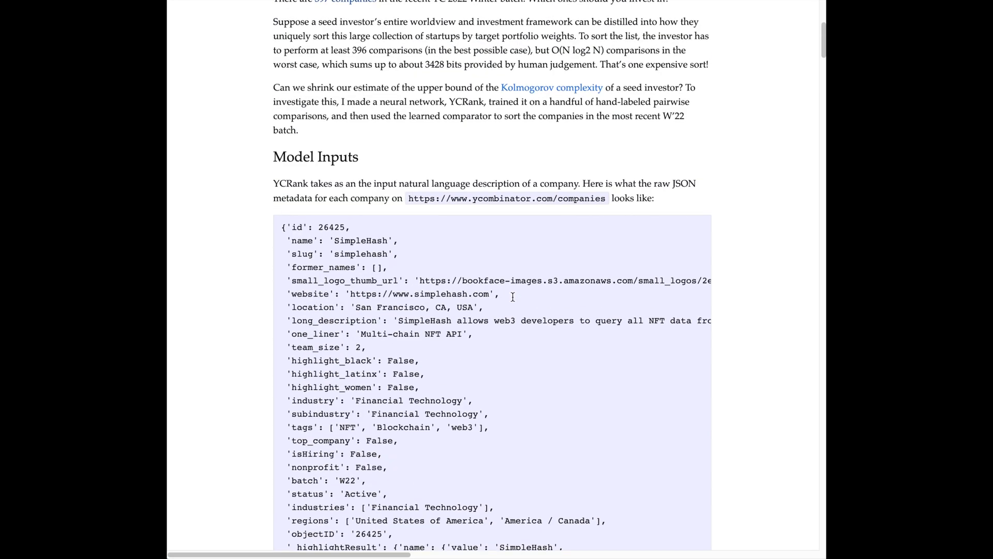
# Step: Read the Model Inputs raw JSON company metadata example
pyautogui.scroll(3)
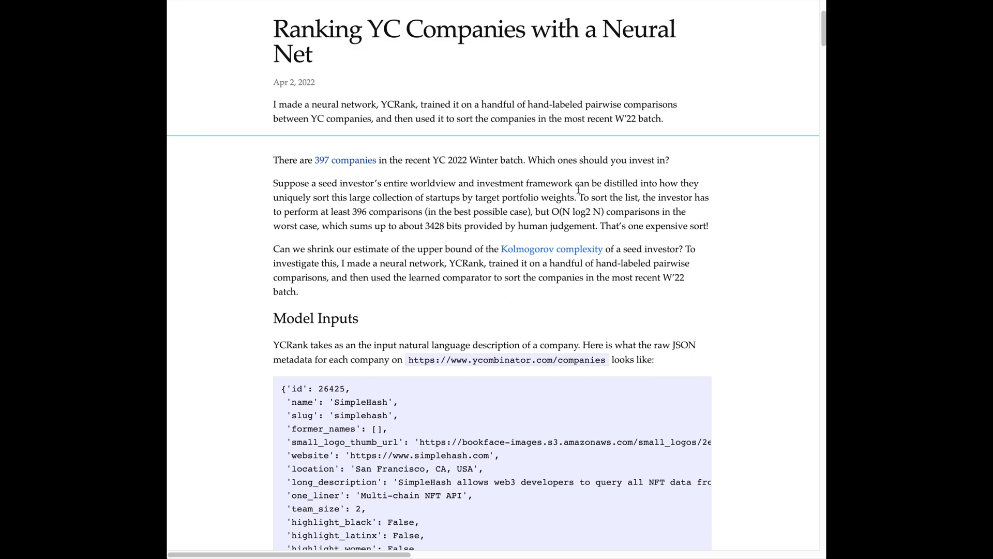
pyautogui.scroll(-3)
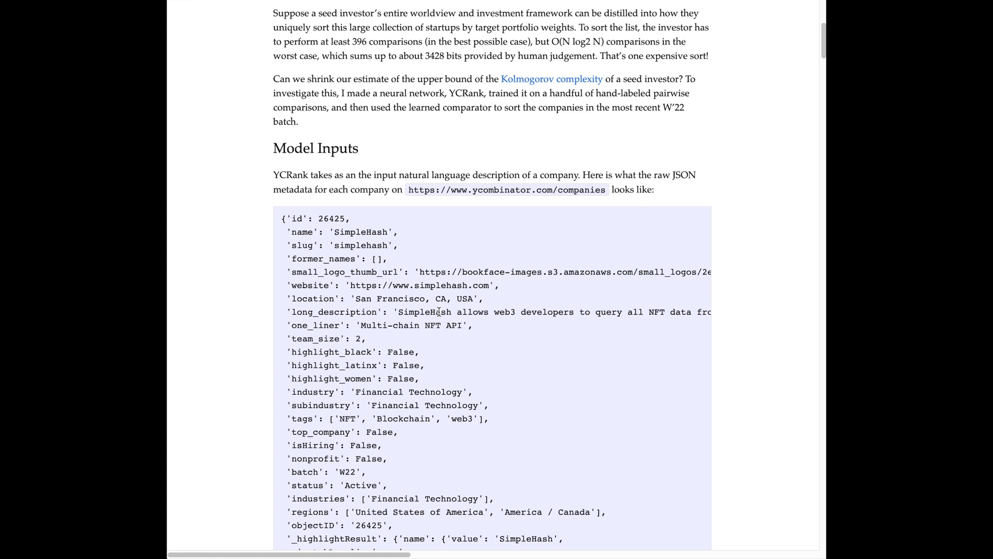
pyautogui.scroll(3)
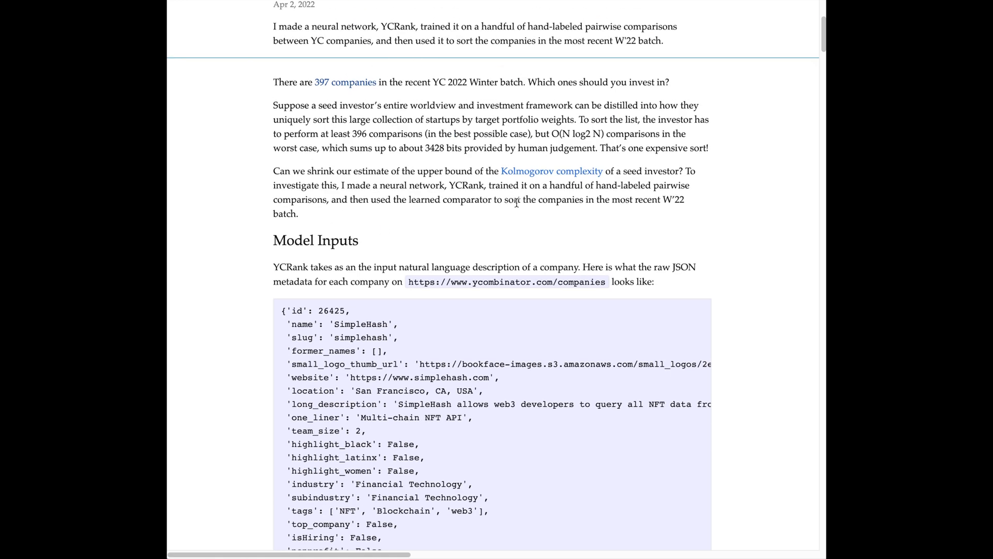
pyautogui.moveTo(455, 213)
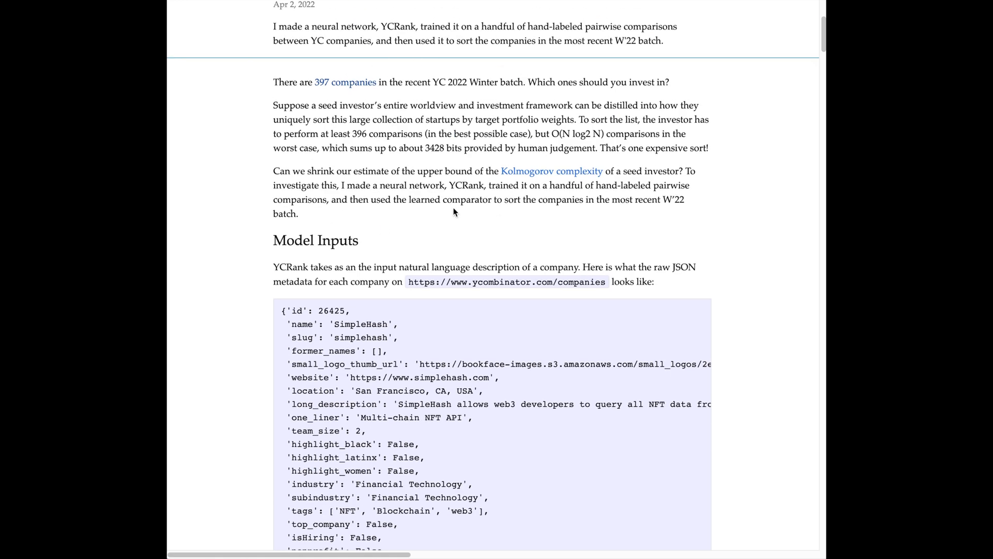
pyautogui.moveTo(599, 109)
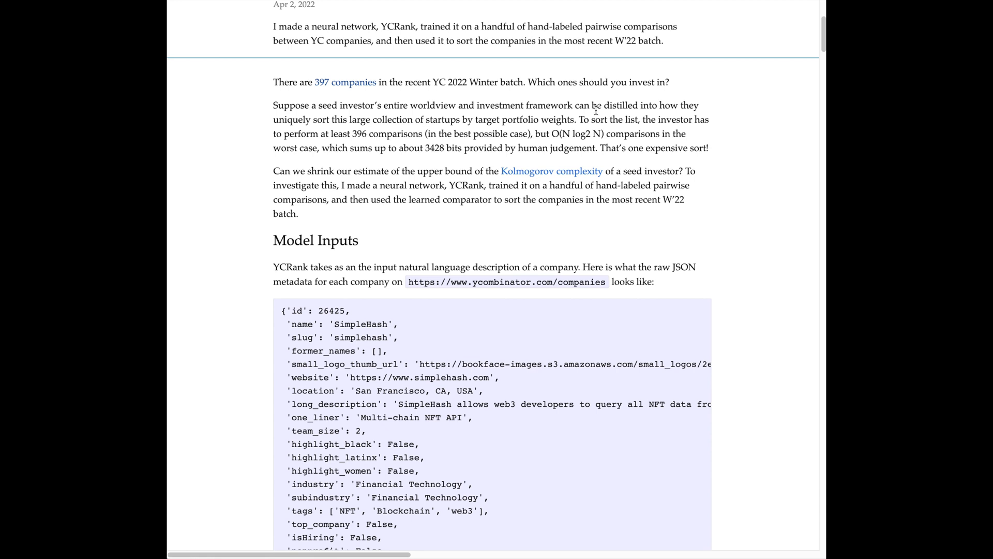
pyautogui.moveTo(423, 131)
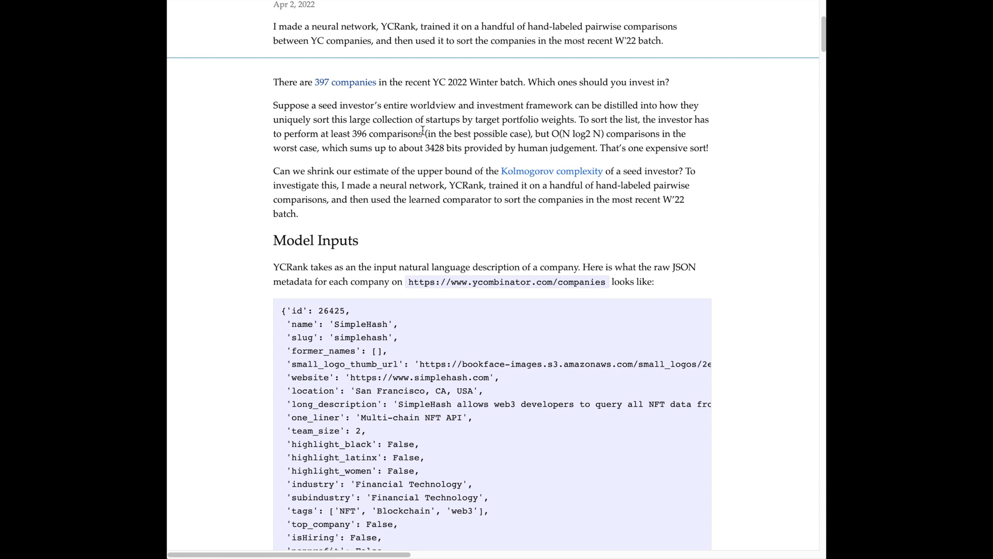
pyautogui.moveTo(427, 165)
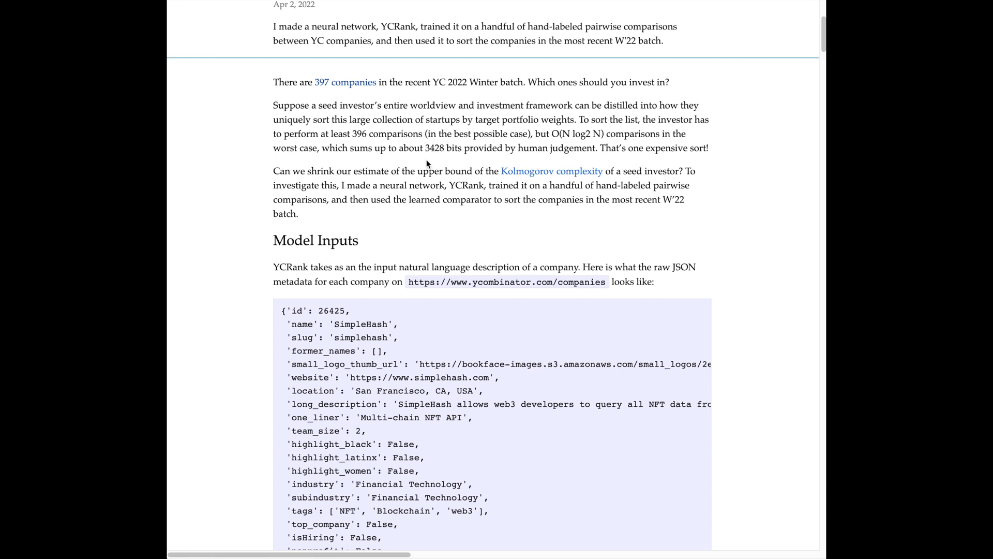
pyautogui.moveTo(410, 238)
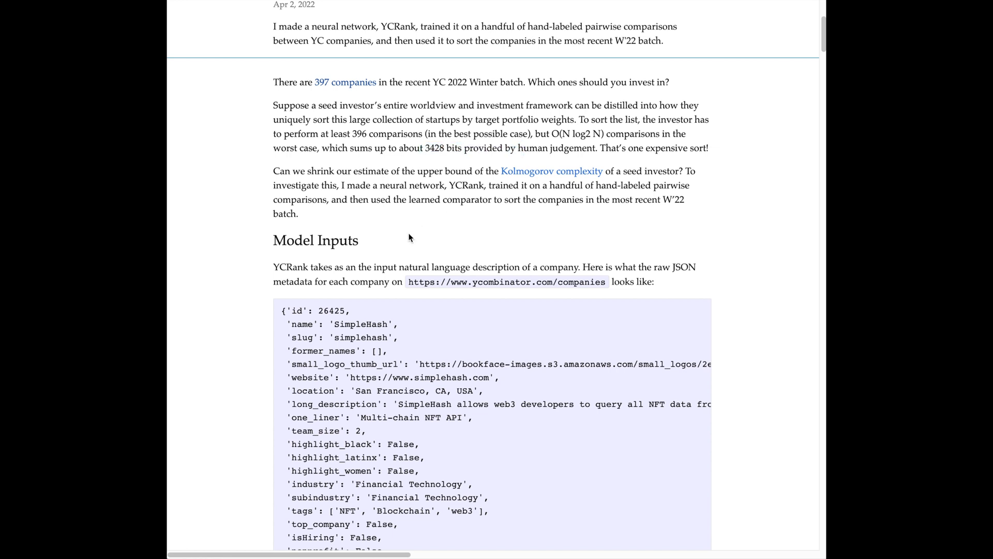
pyautogui.scroll(-3)
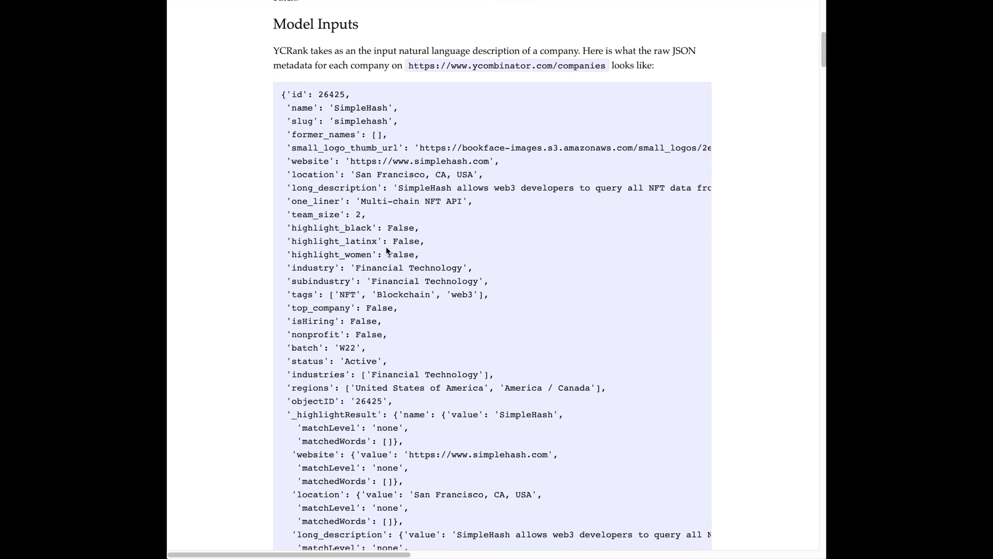
pyautogui.moveTo(404, 219)
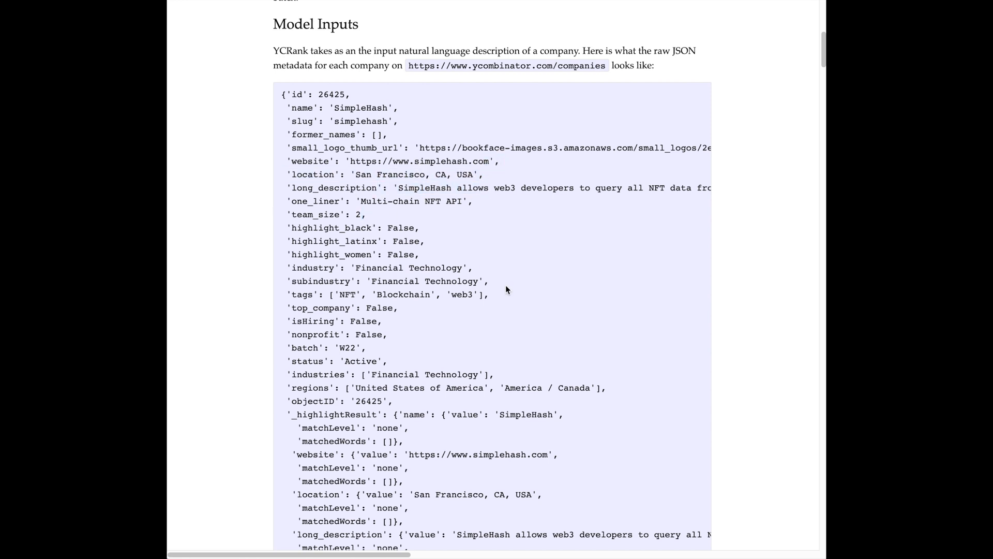
pyautogui.scroll(-3)
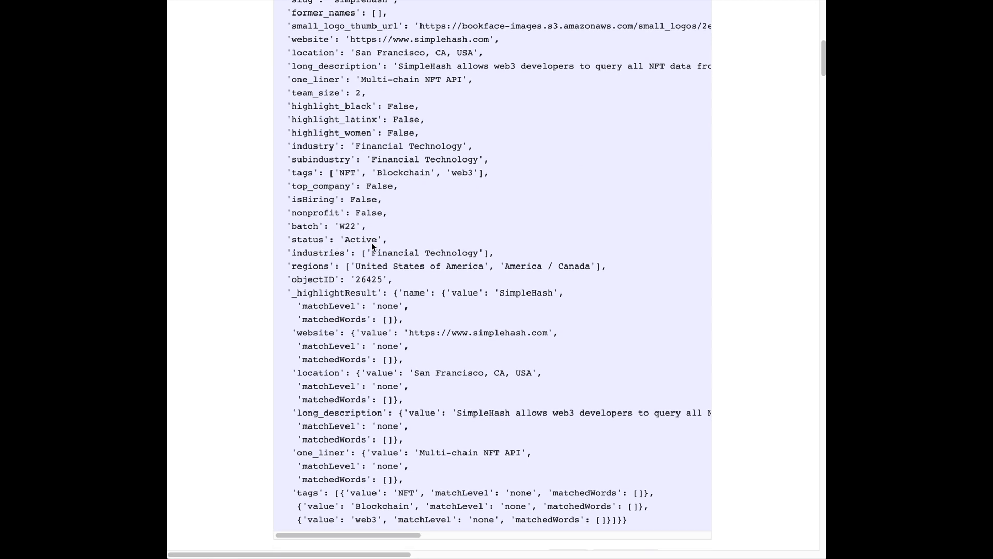
# Step: Continue past the abbreviated SimpleHash description to the Data Labeling section, clearing the text selection
pyautogui.scroll(-3)
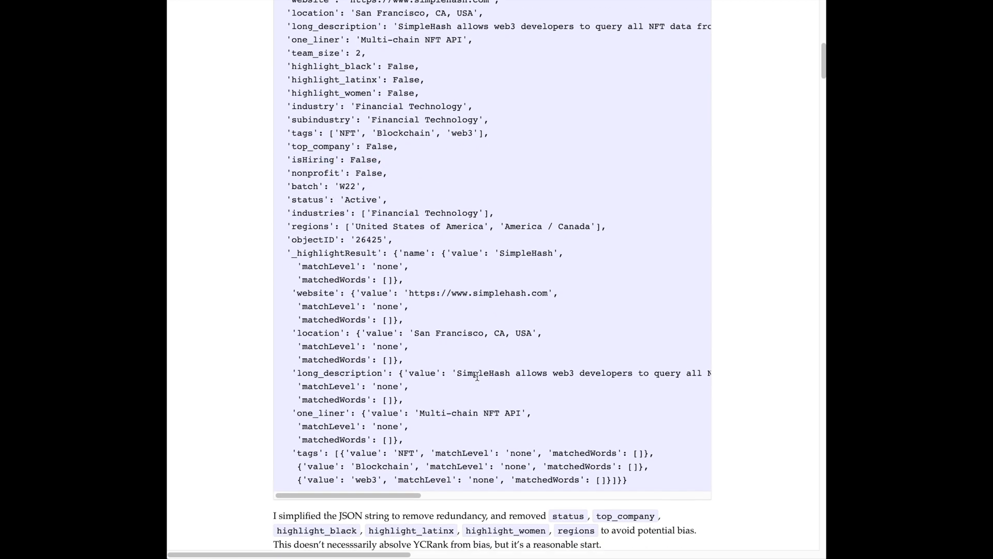
pyautogui.scroll(-3)
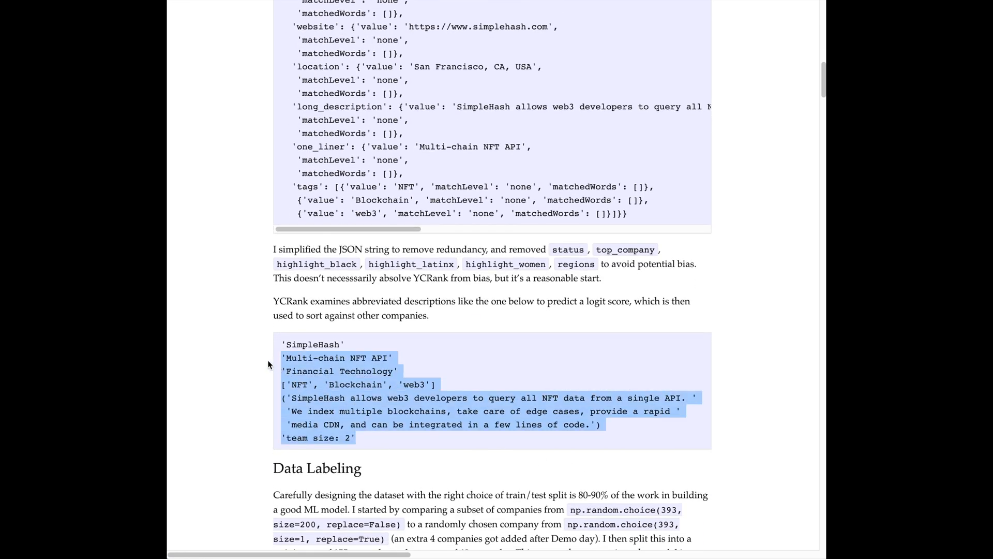
pyautogui.scroll(-3)
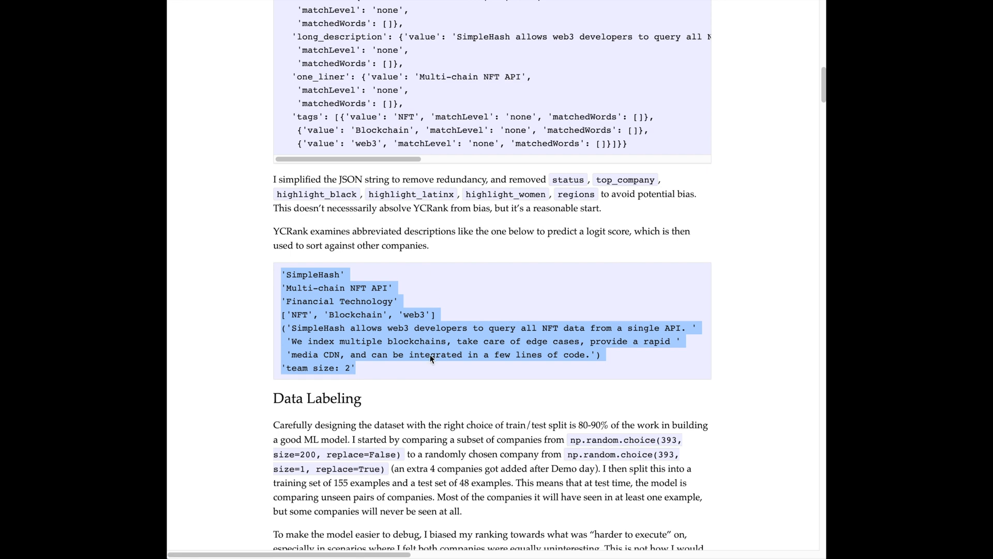
pyautogui.click(383, 391)
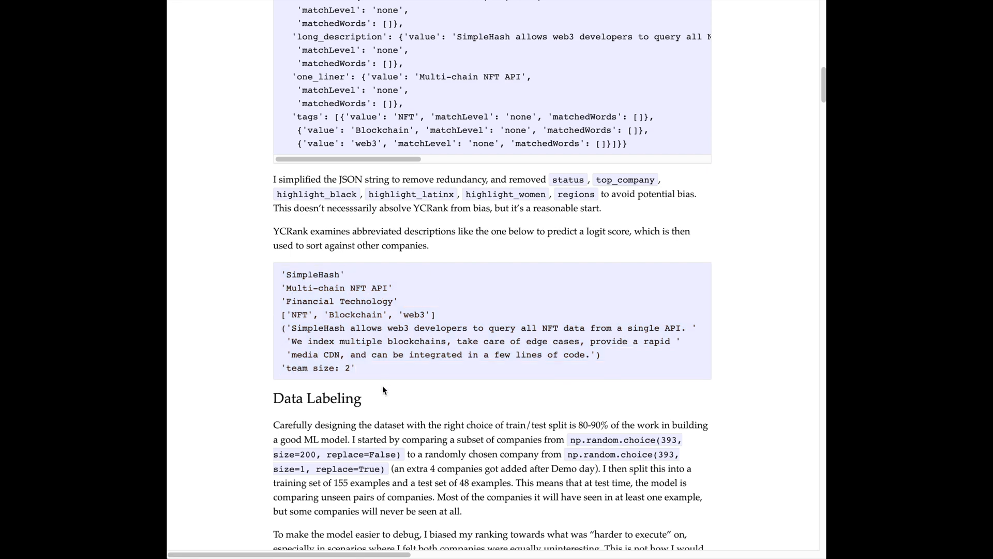
pyautogui.scroll(-3)
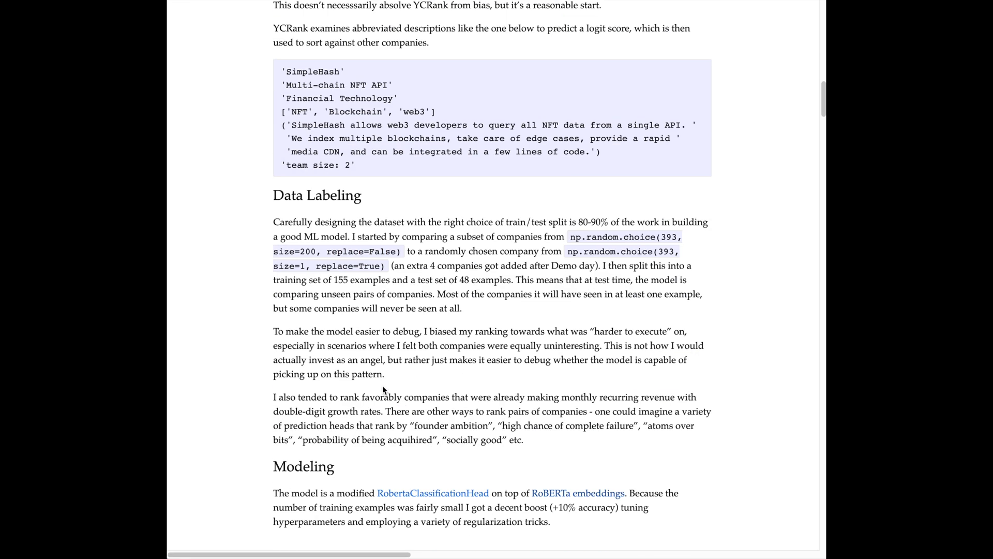
pyautogui.moveTo(425, 372)
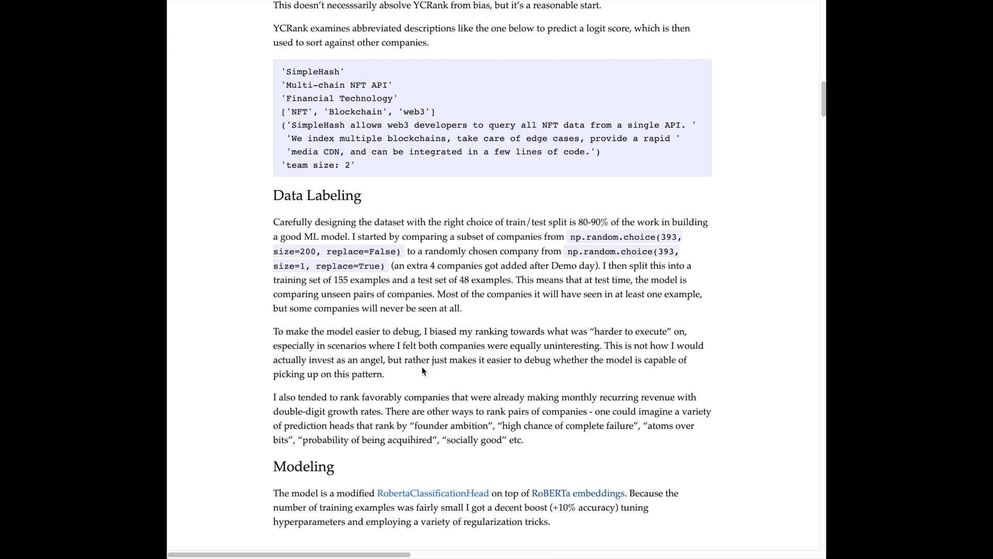
pyautogui.moveTo(618, 453)
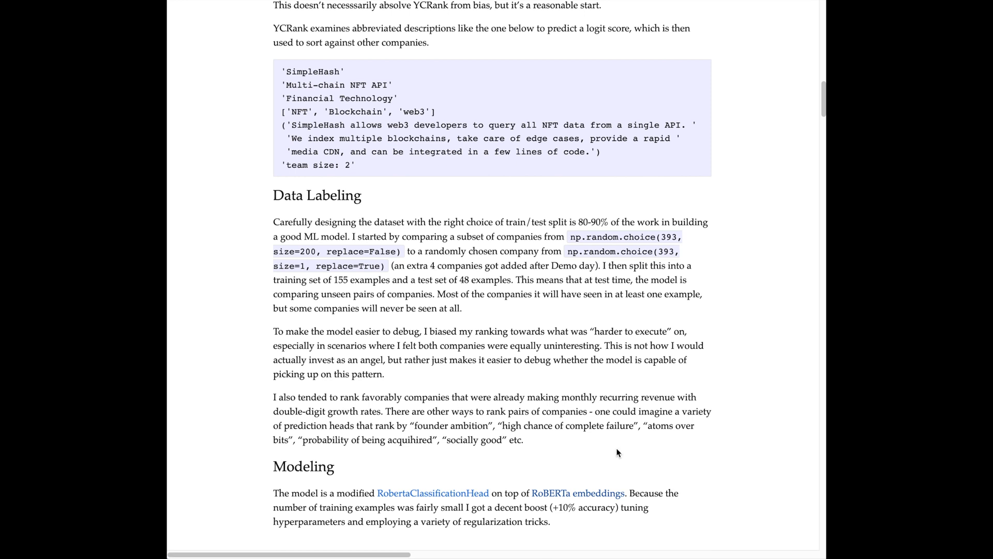
# Step: Scroll to the hand-drawn Modeling diagram of two descriptions scored for rank loss
pyautogui.scroll(-3)
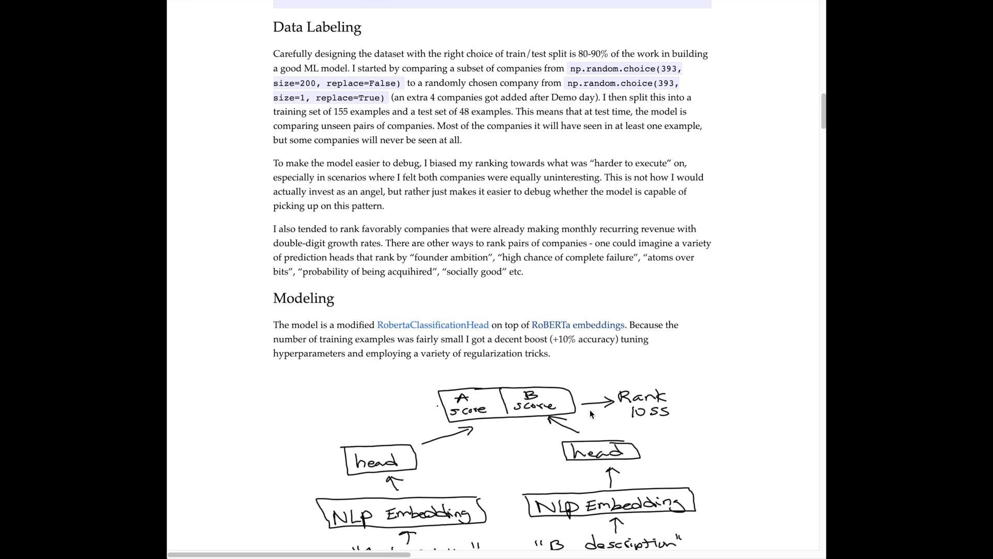
pyautogui.scroll(-3)
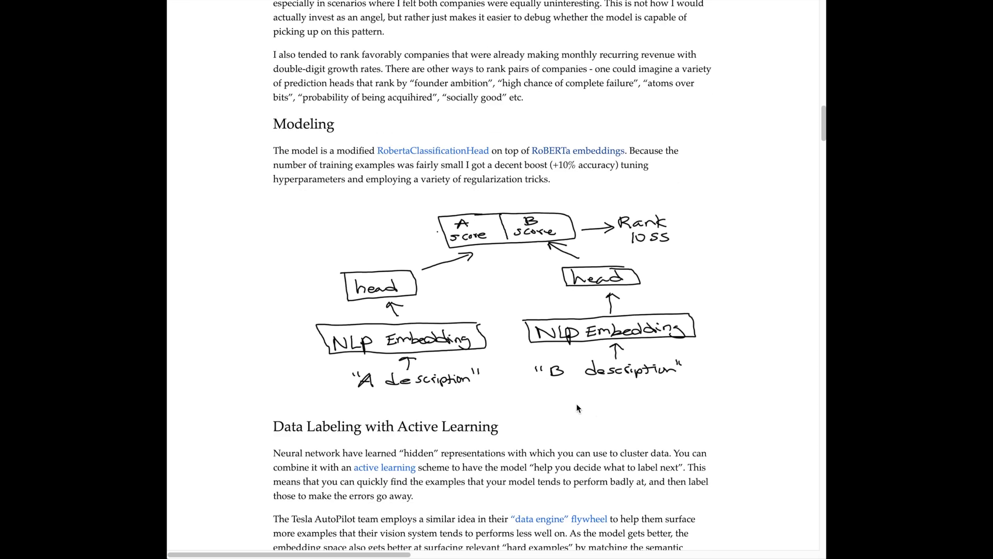
pyautogui.moveTo(494, 276)
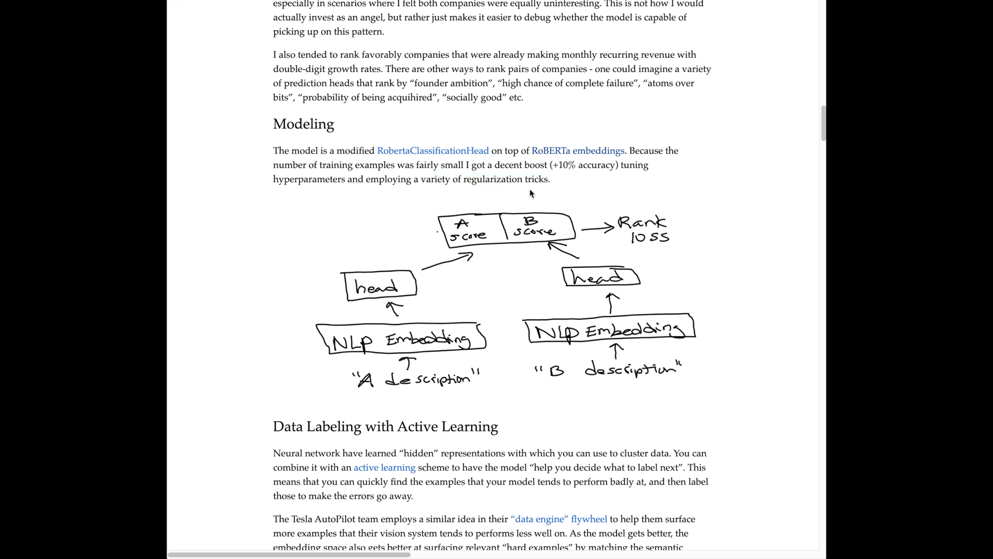
# Step: Scroll through the active learning loop diagram with embedding space and the cosine similarity matrix text
pyautogui.scroll(-3)
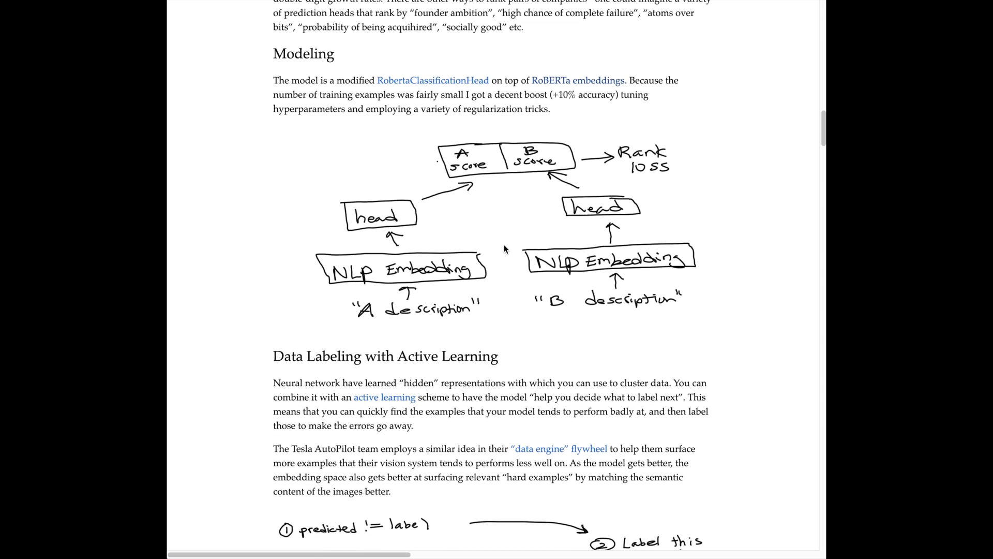
pyautogui.scroll(-3)
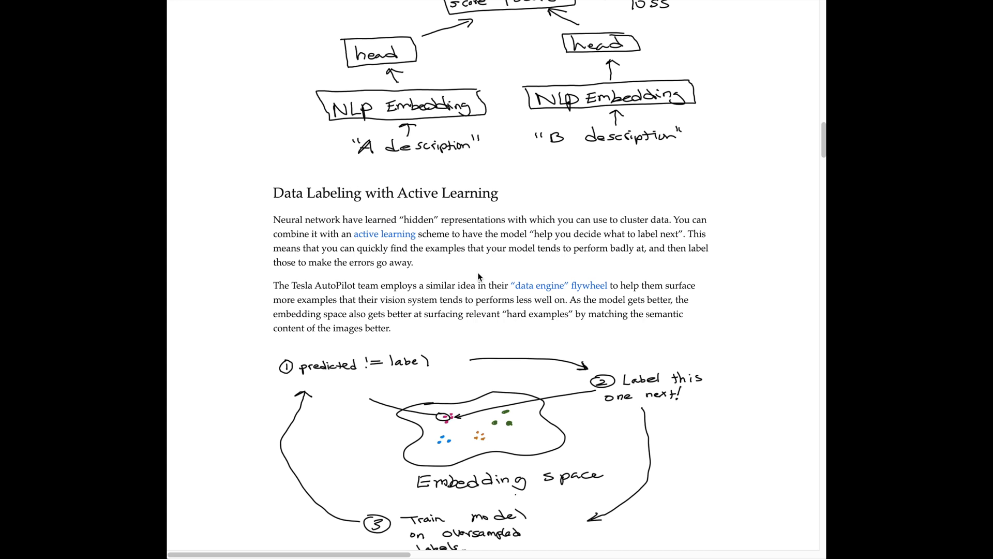
pyautogui.scroll(-3)
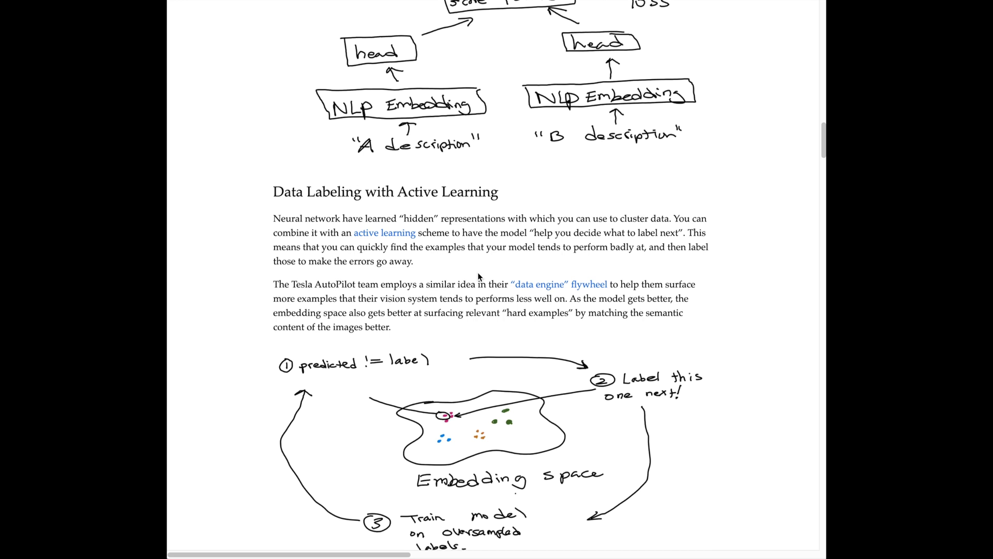
pyautogui.scroll(-3)
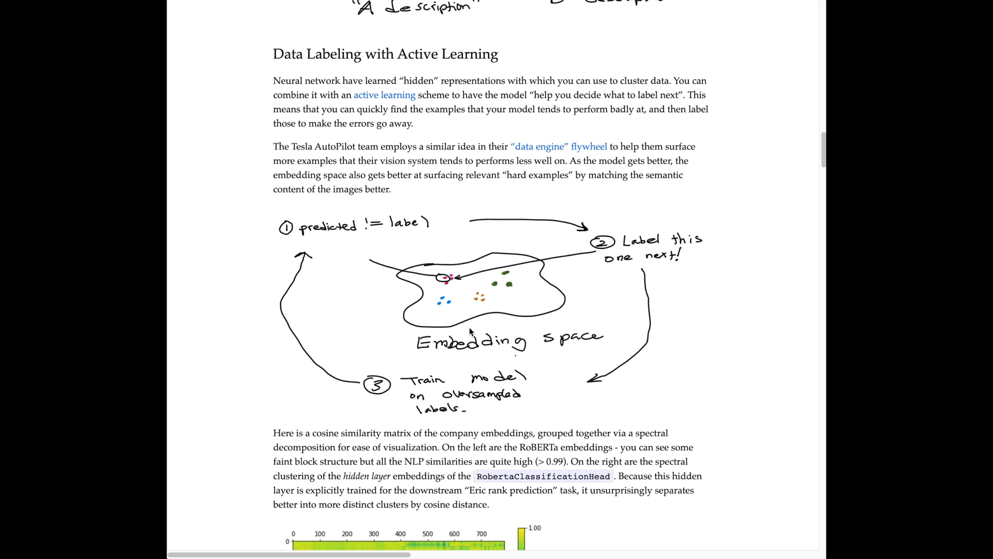
pyautogui.moveTo(400, 279)
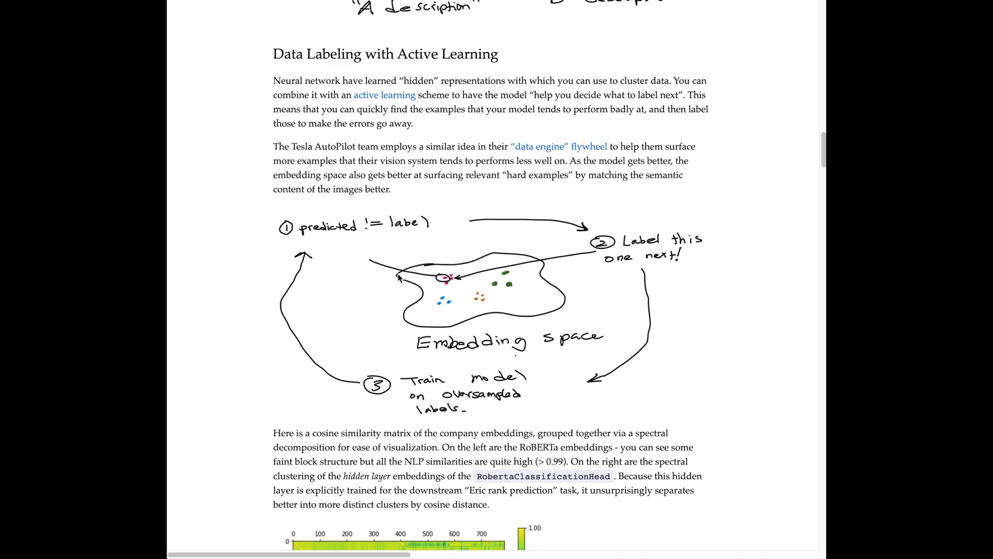
pyautogui.scroll(3)
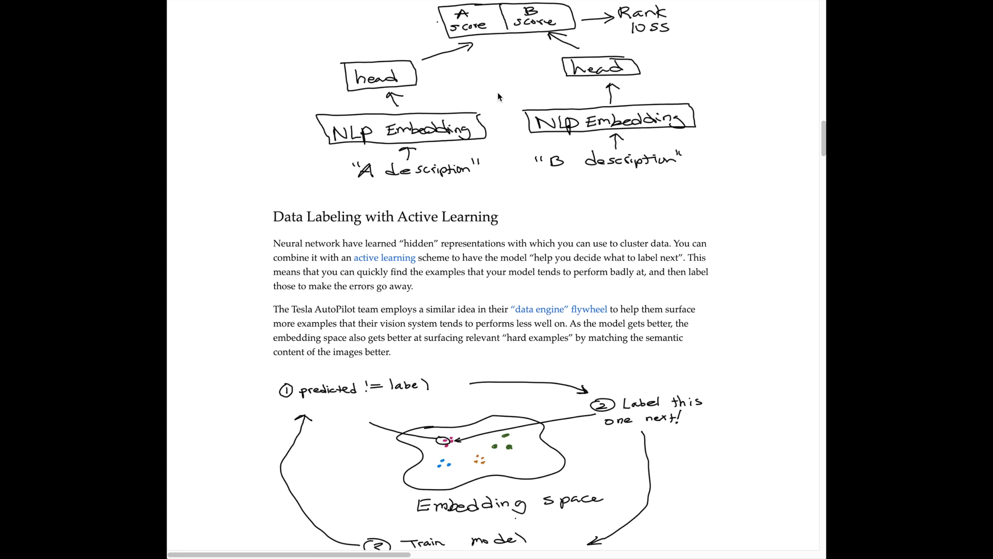
pyautogui.scroll(-3)
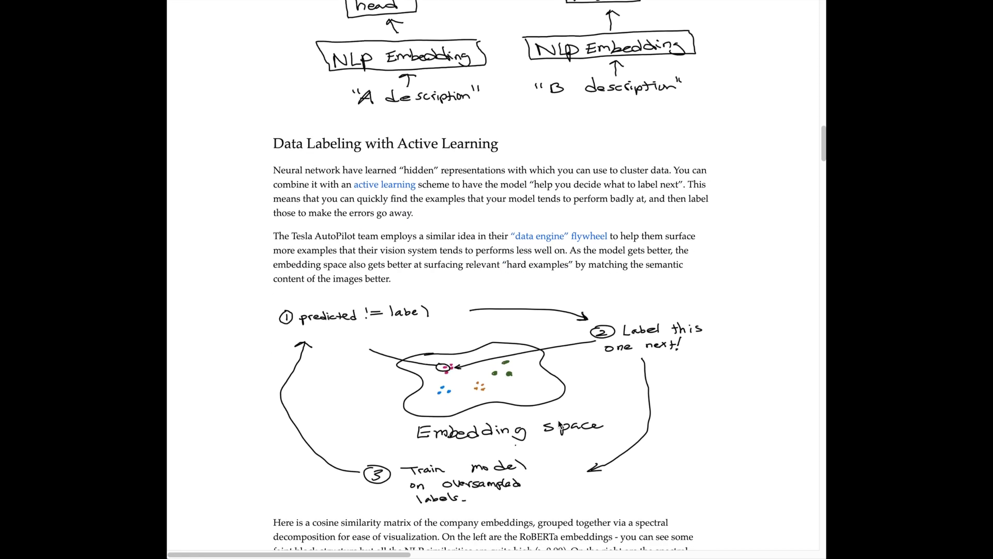
# Step: Scroll past the WhiteLab Genomics / Toolchest example to the 81%-to-91% accuracy plot and clear the highlighted sentence
pyautogui.scroll(-3)
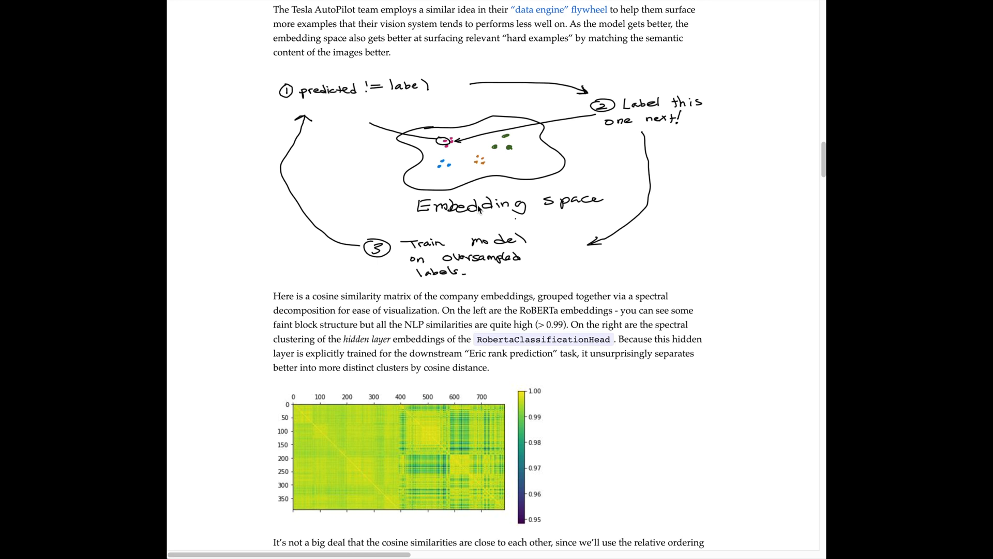
pyautogui.moveTo(354, 163)
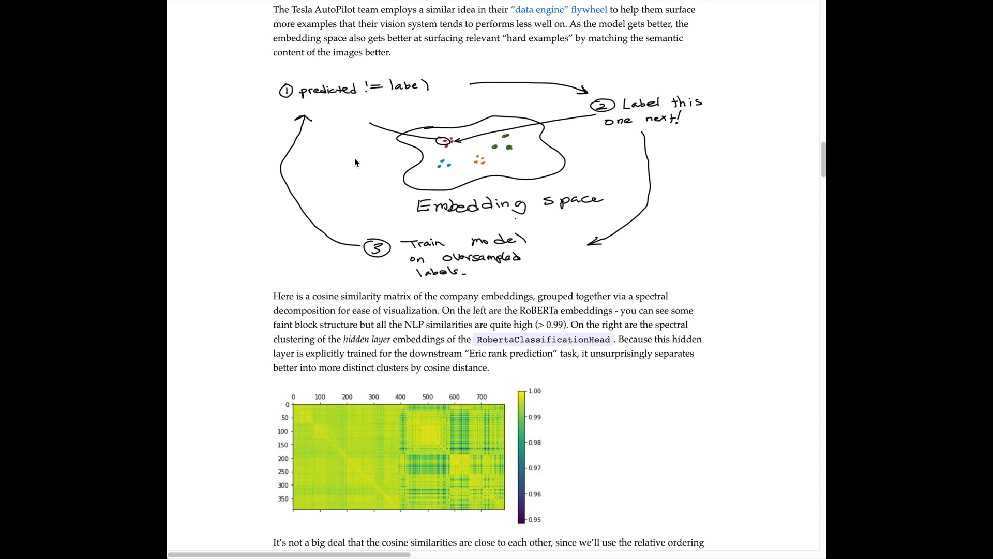
pyautogui.scroll(-3)
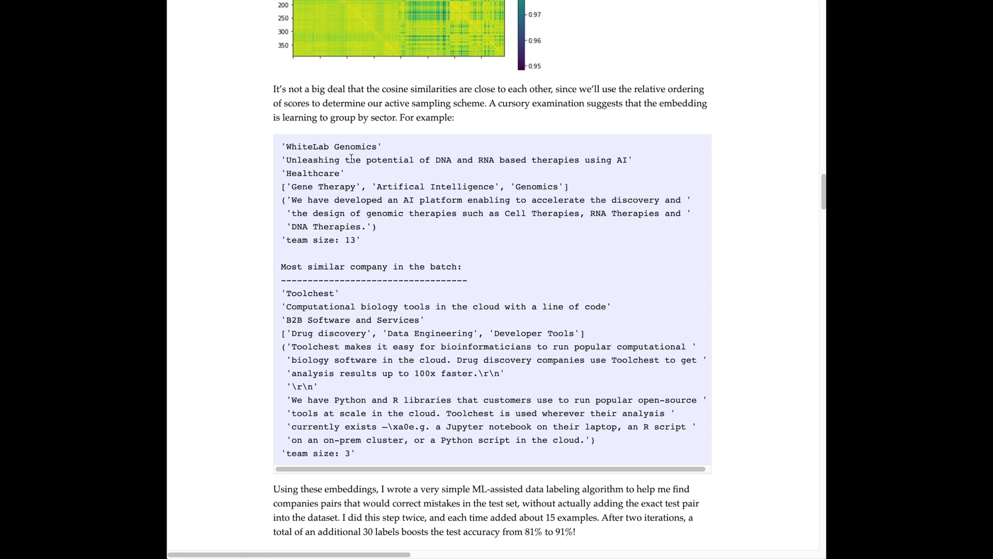
pyautogui.moveTo(469, 156)
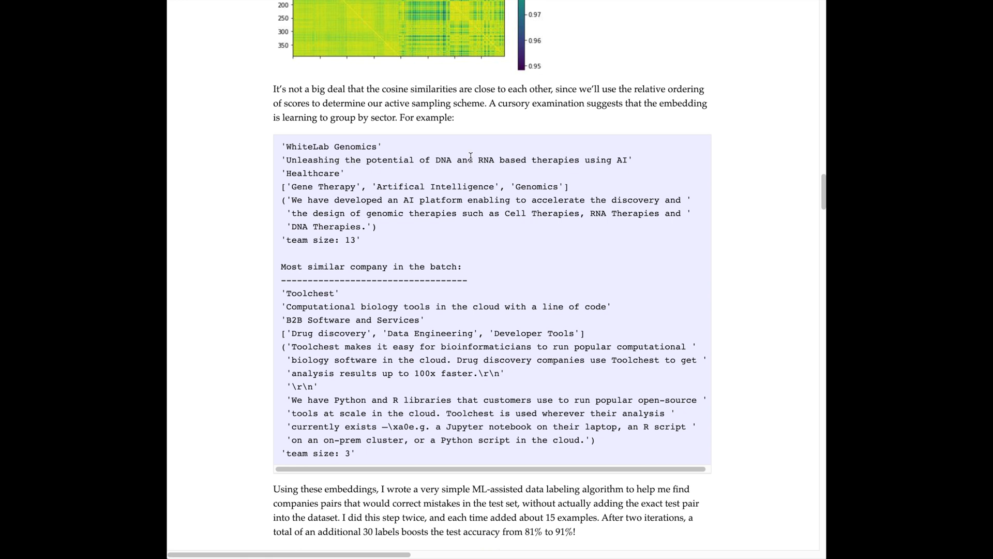
pyautogui.moveTo(451, 191)
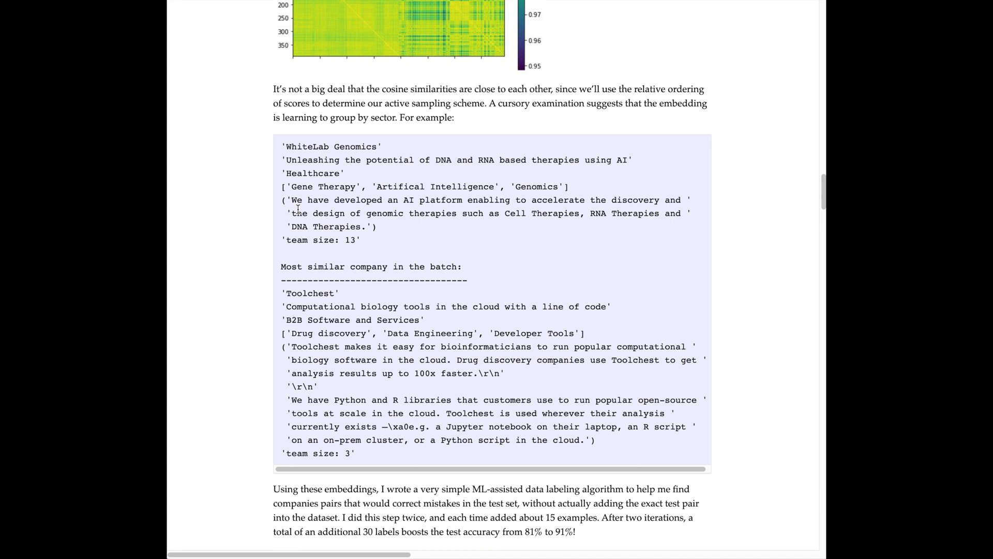
pyautogui.moveTo(503, 213)
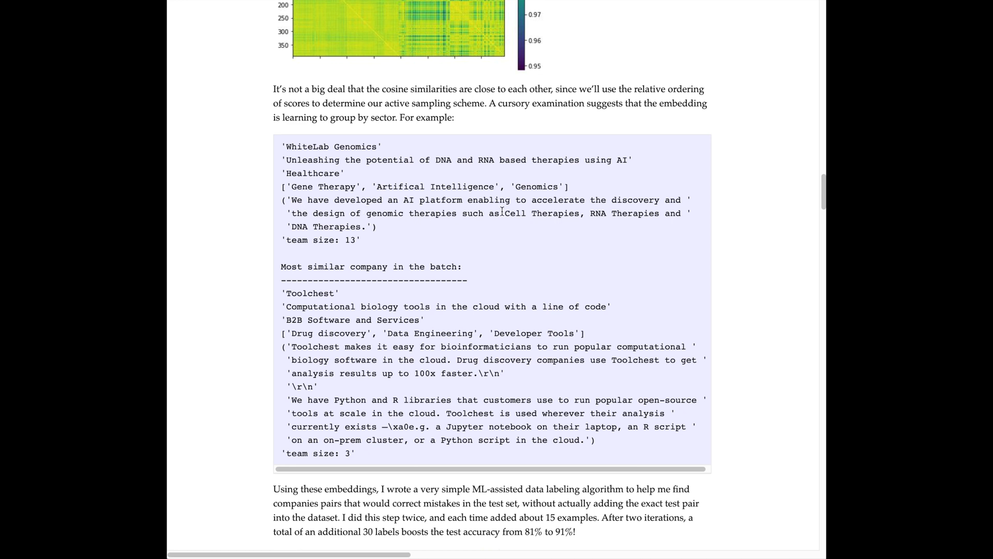
pyautogui.moveTo(400, 238)
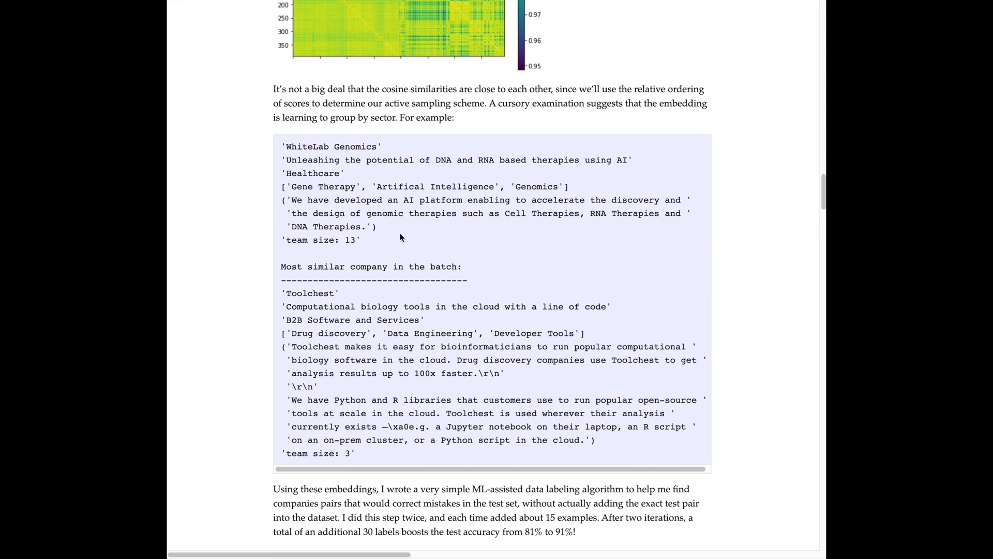
pyautogui.moveTo(405, 254)
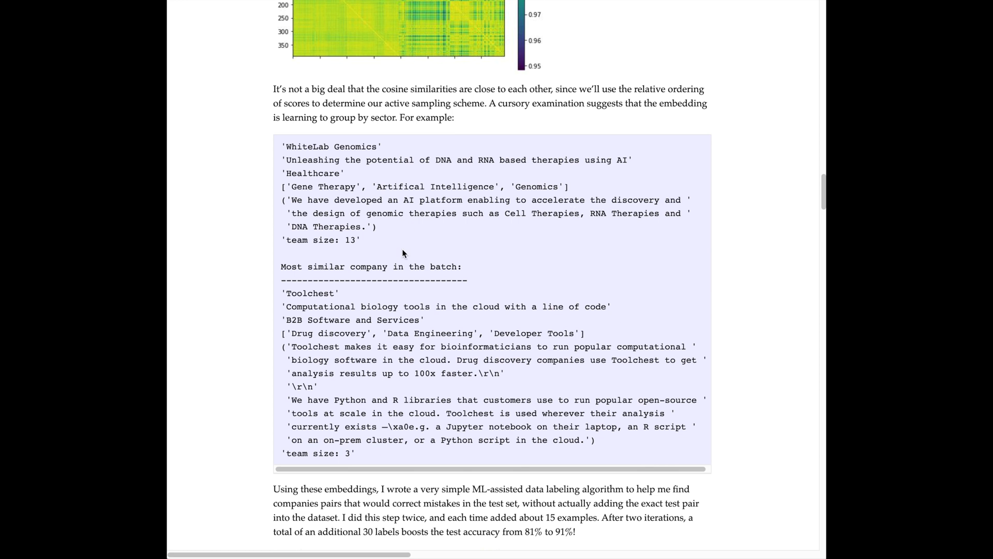
pyautogui.moveTo(380, 267)
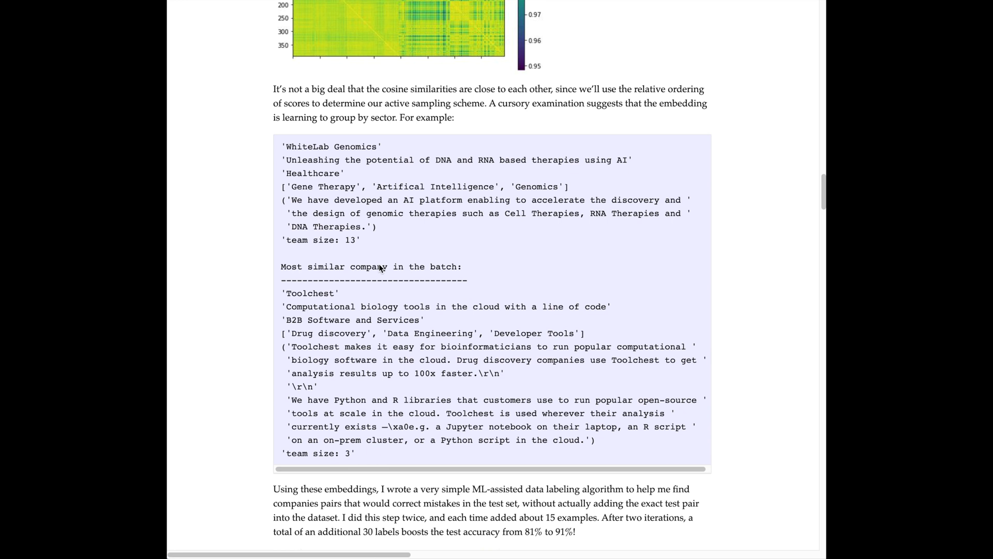
pyautogui.moveTo(364, 307)
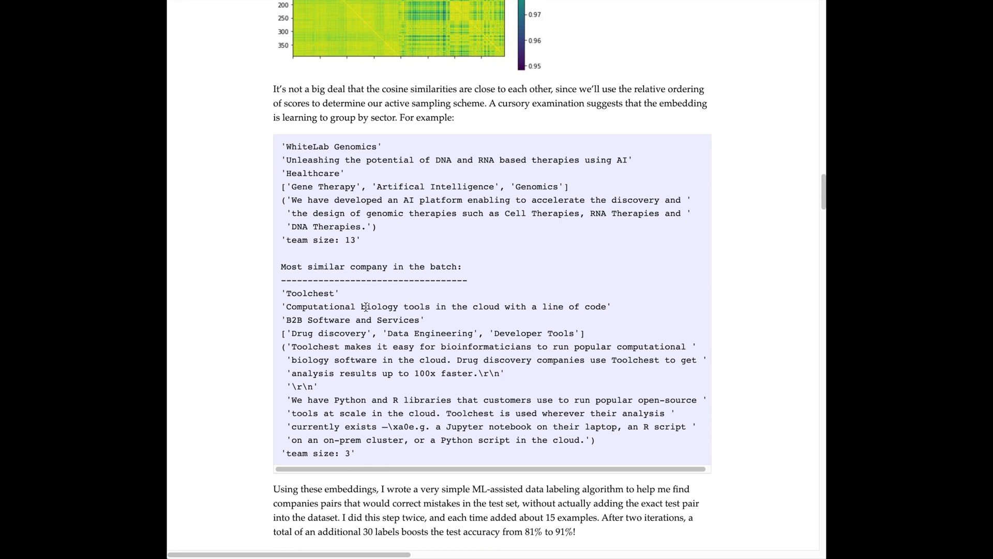
pyautogui.scroll(3)
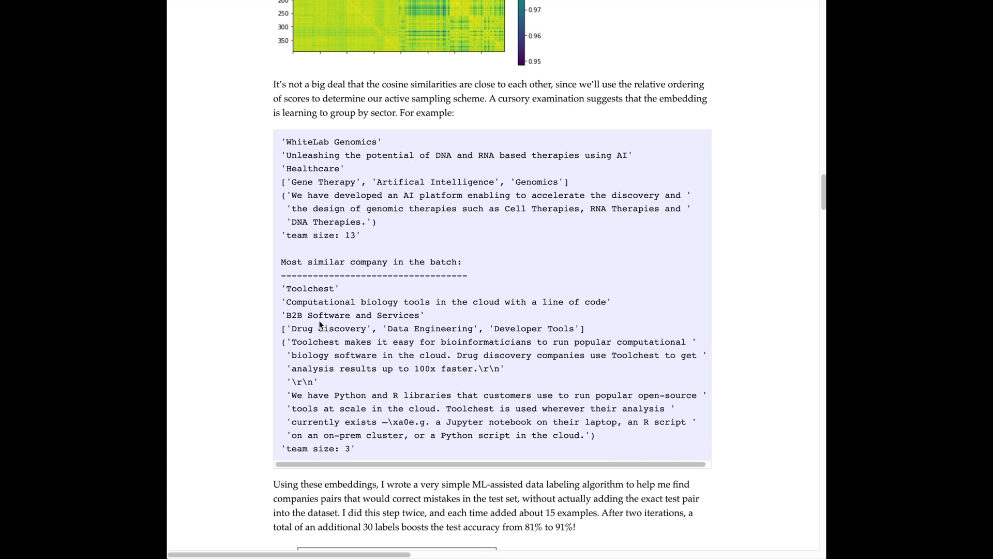
pyautogui.moveTo(320, 292)
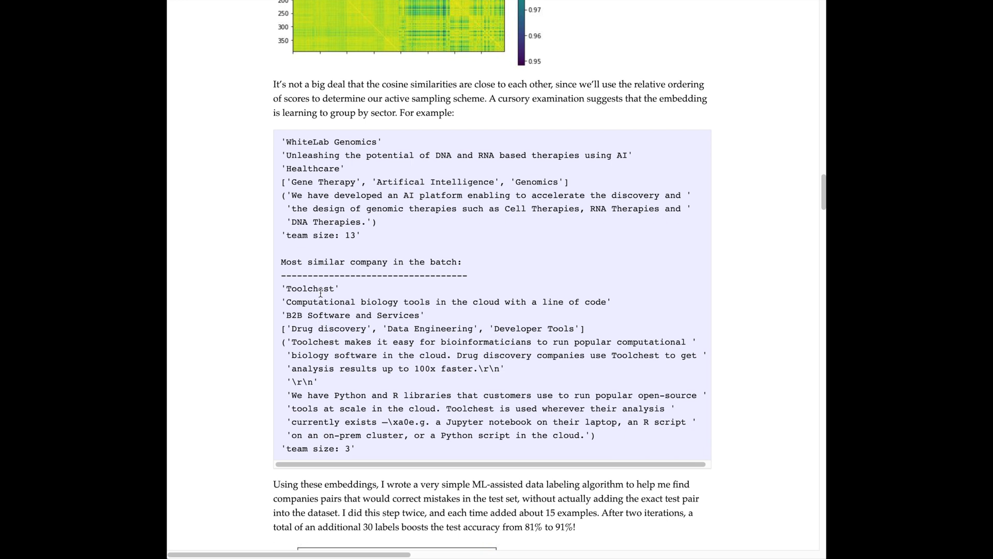
pyautogui.moveTo(339, 339)
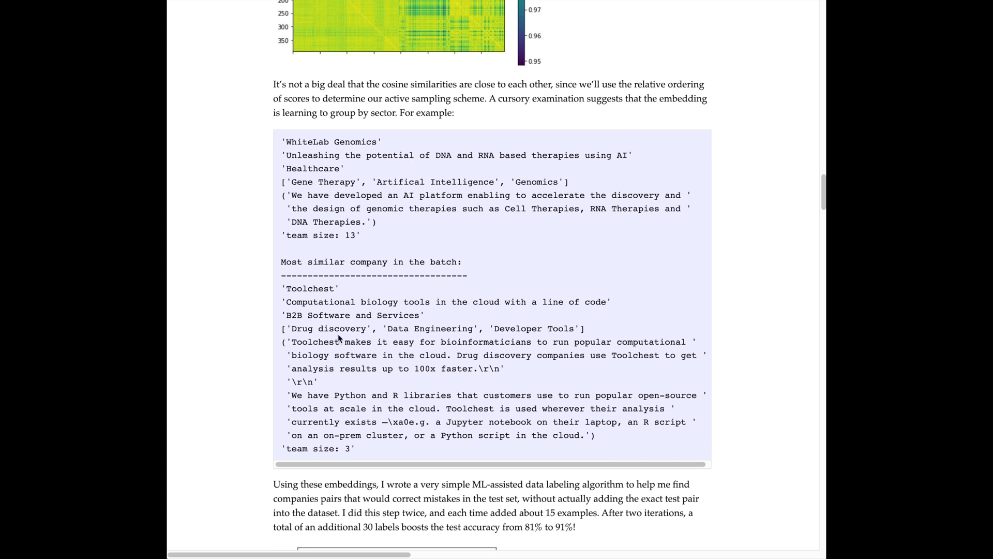
pyautogui.scroll(-3)
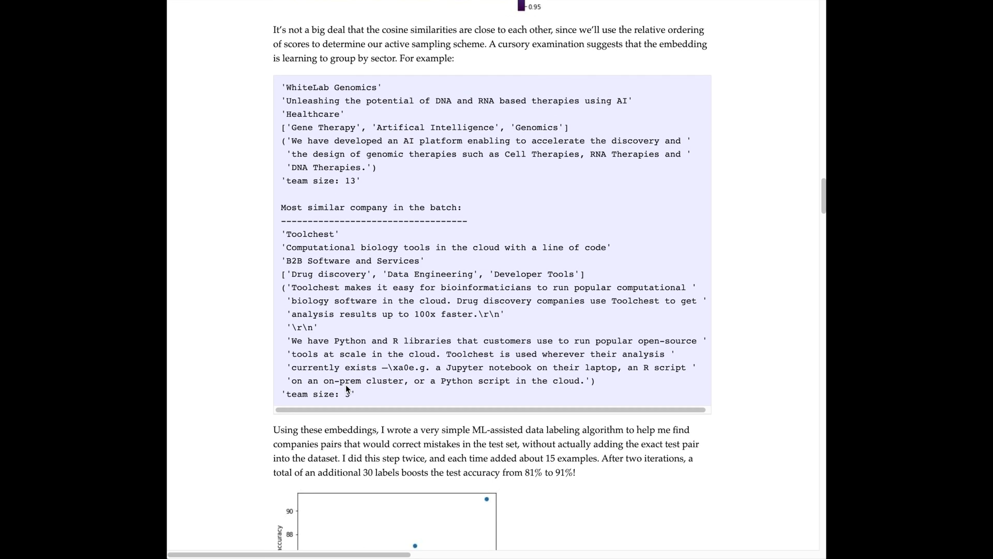
pyautogui.scroll(-3)
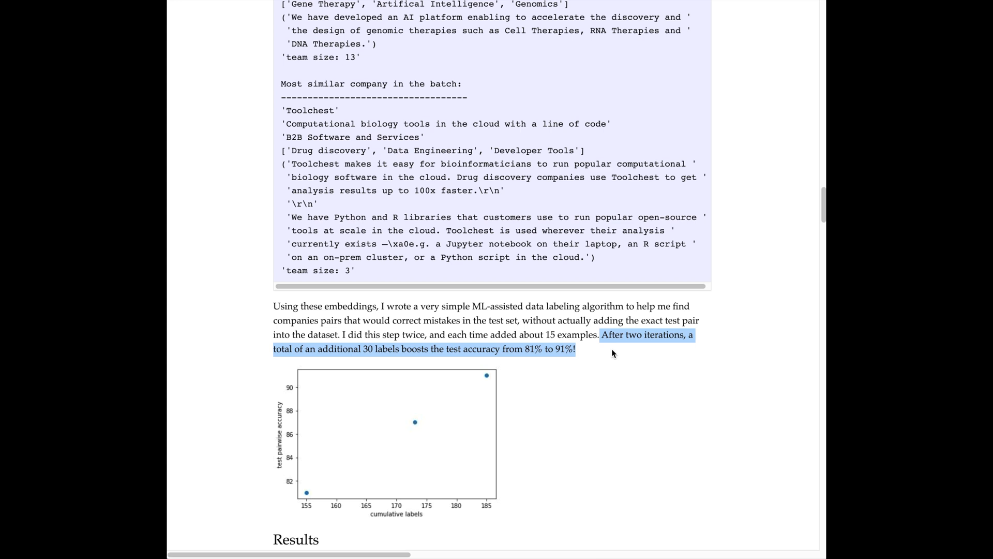
pyautogui.click(612, 353)
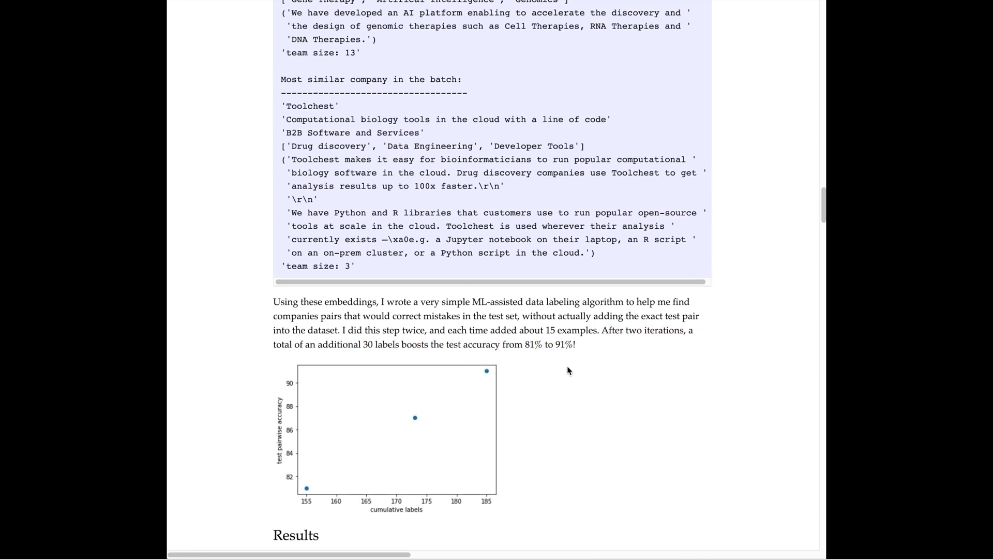
# Step: Skim Results, Want to Try it Out? and the Appendix debugging tips down to the footer
pyautogui.scroll(-3)
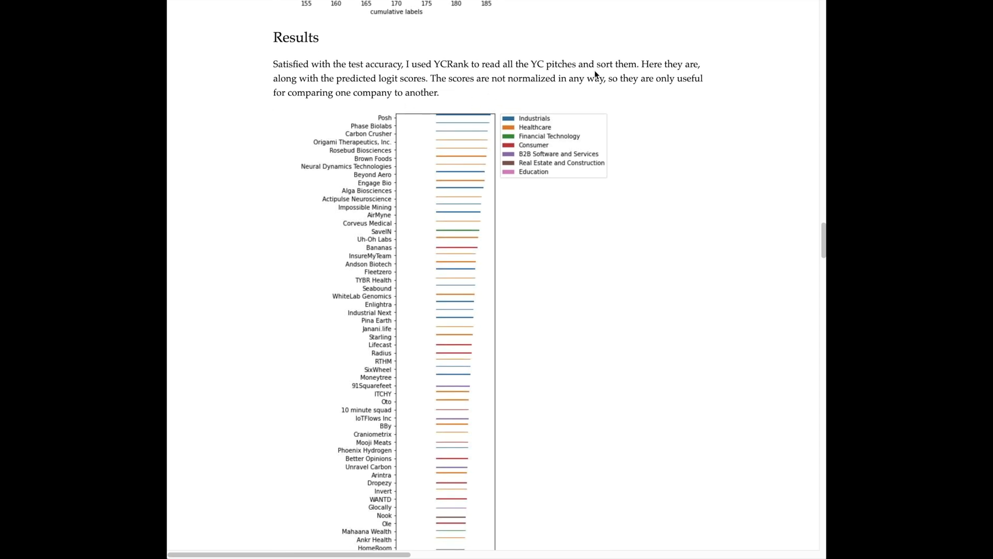
pyautogui.scroll(-3)
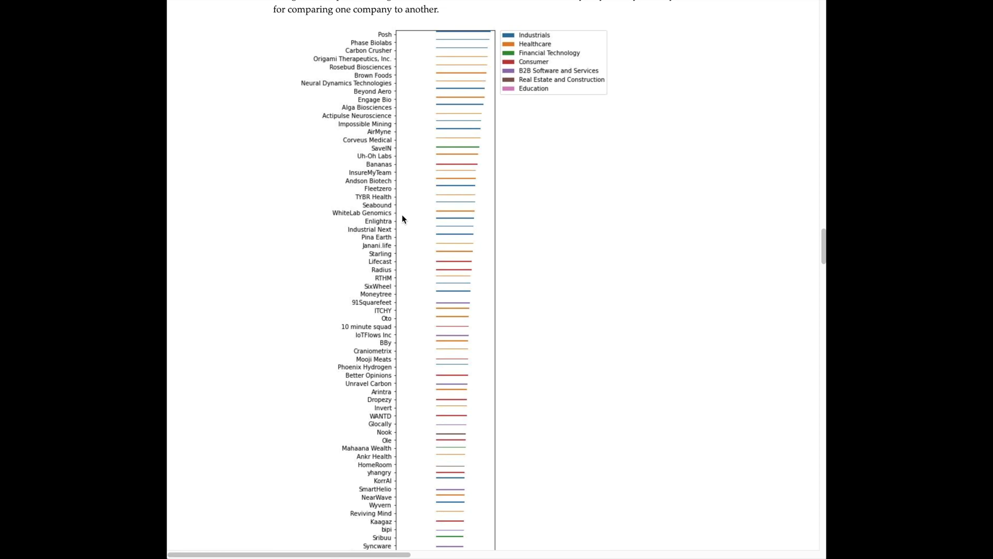
pyautogui.scroll(-3)
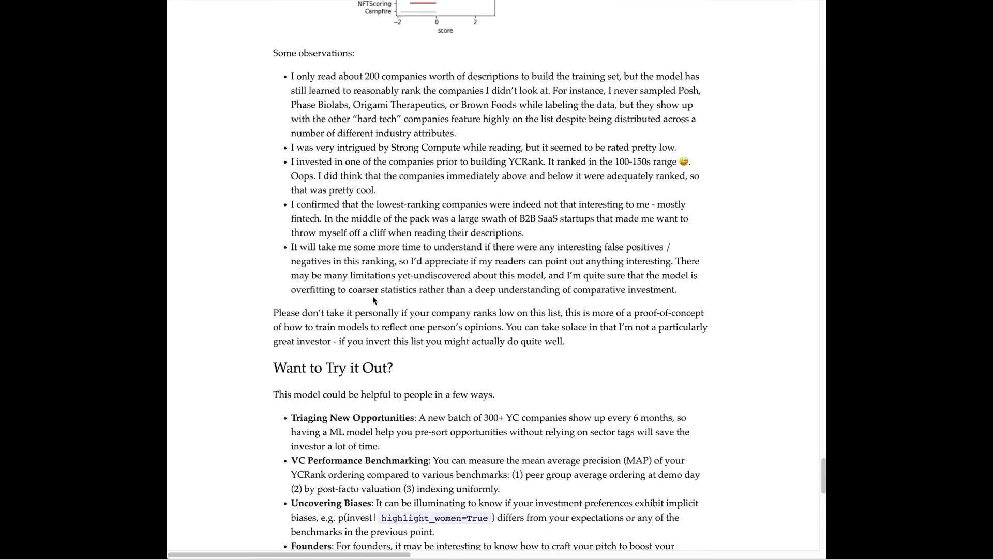
pyautogui.scroll(3)
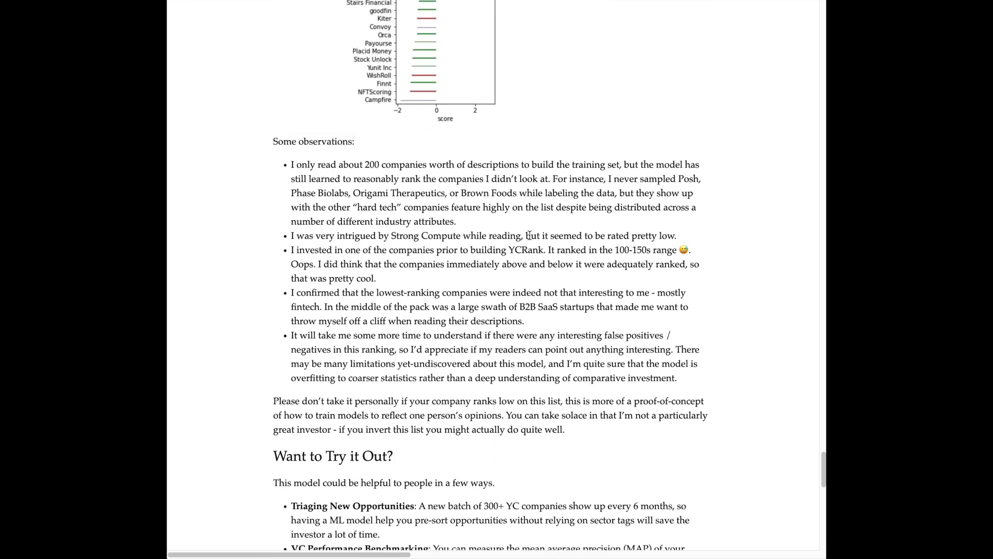
pyautogui.scroll(-3)
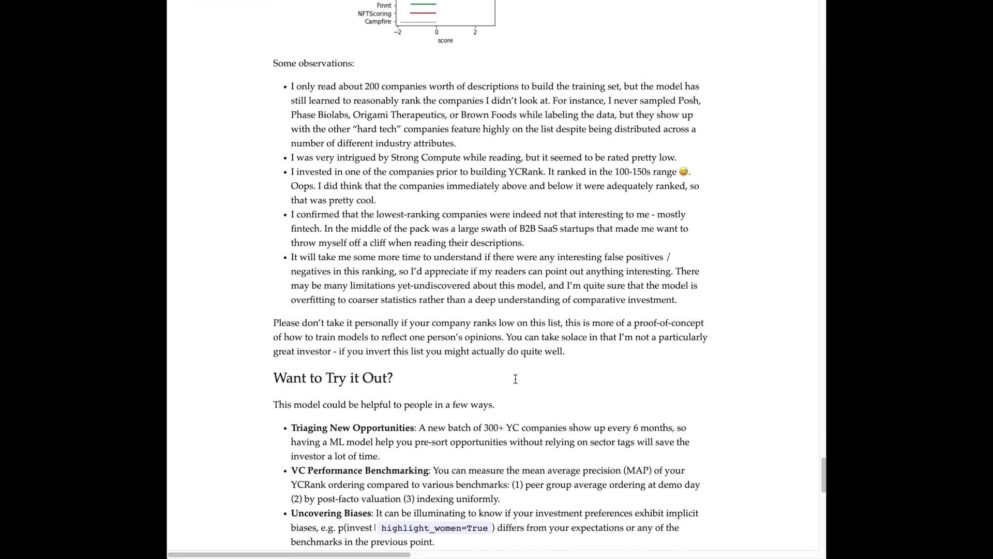
pyautogui.scroll(-3)
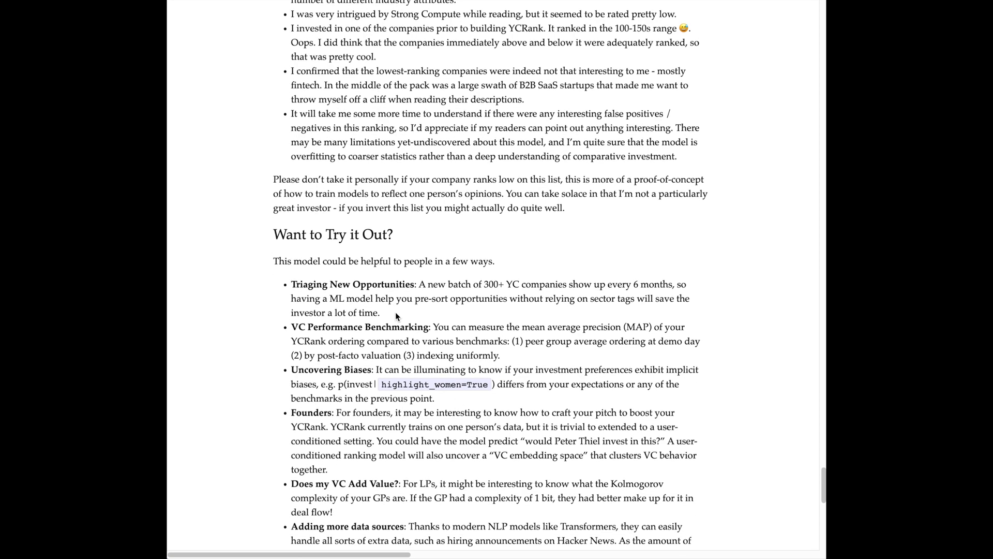
pyautogui.scroll(-3)
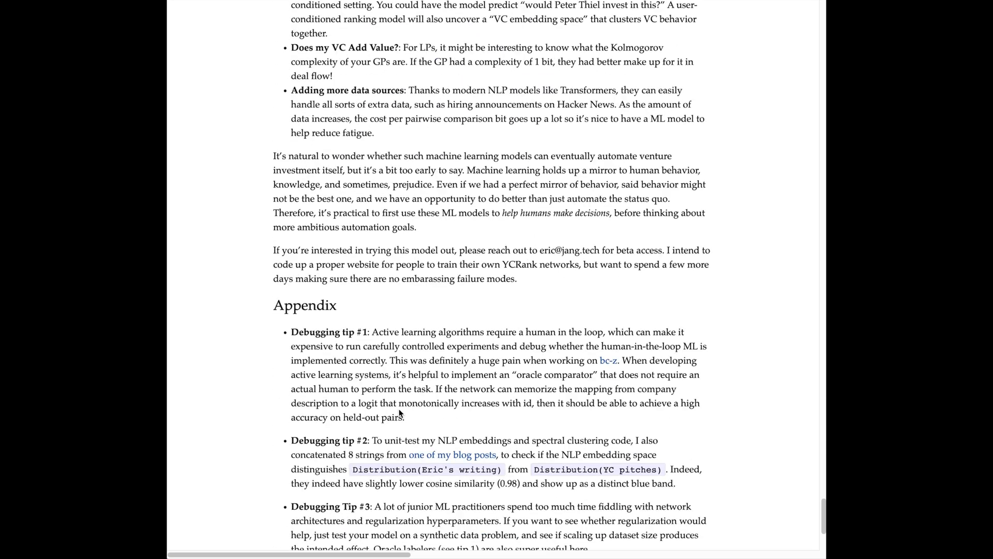
pyautogui.scroll(-3)
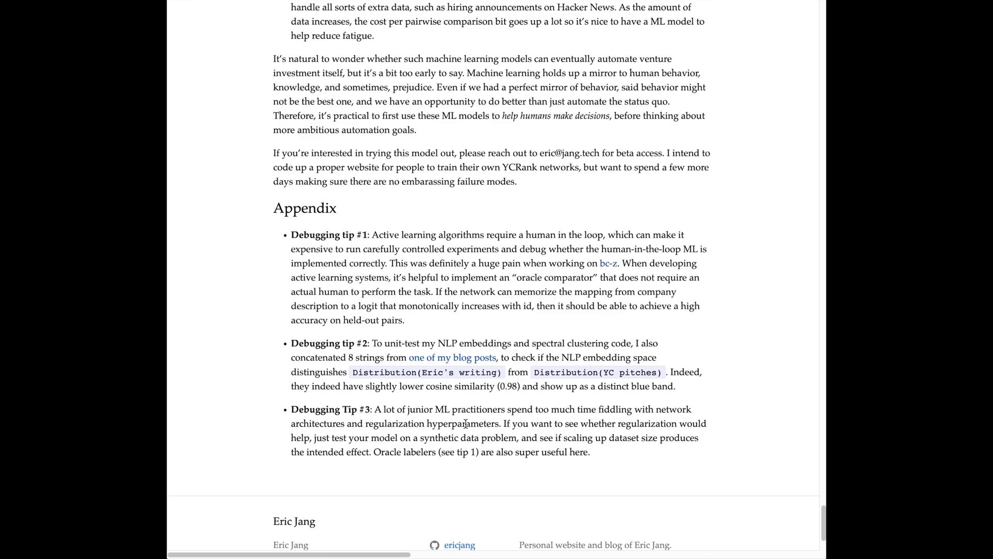
# Step: Return to the top of the post at its title
pyautogui.scroll(3)
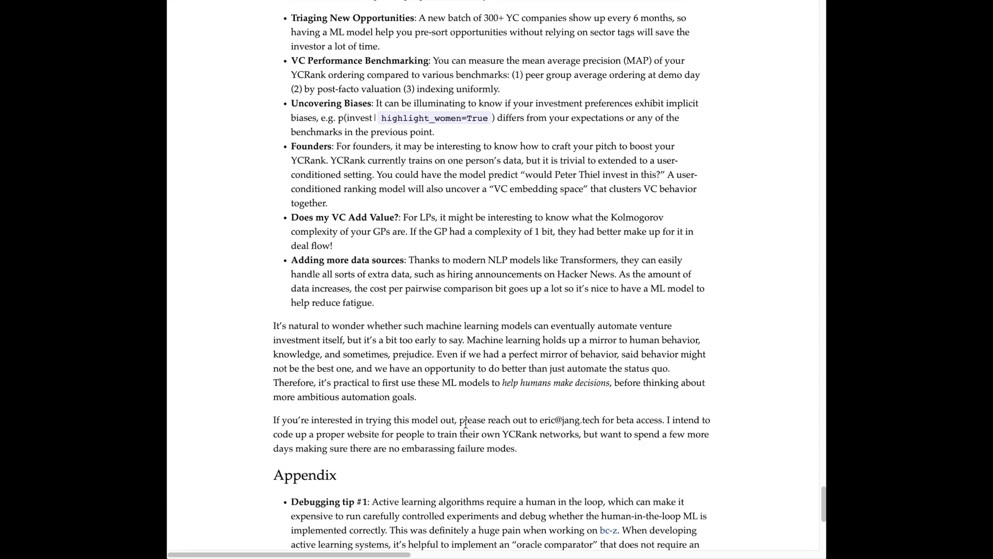
pyautogui.scroll(3)
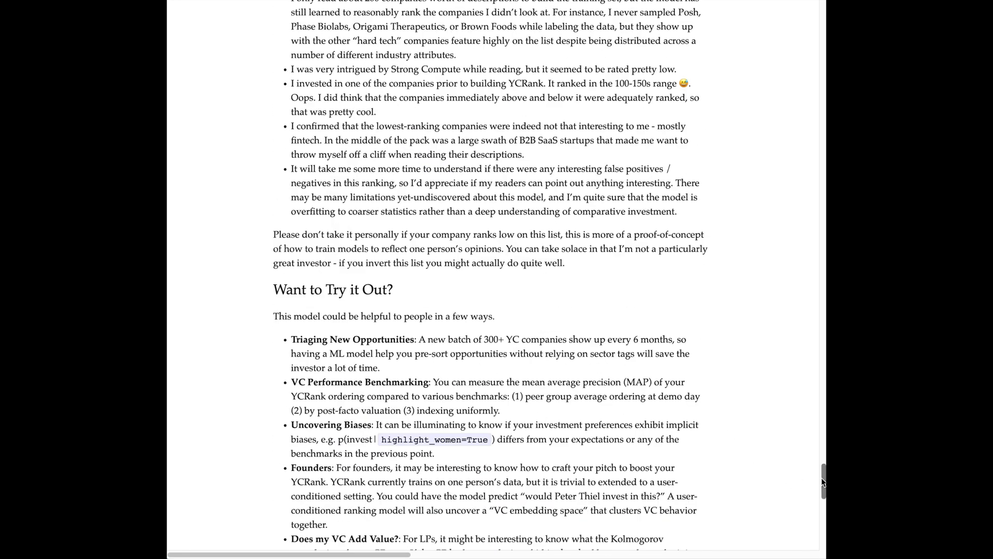
pyautogui.scroll(3)
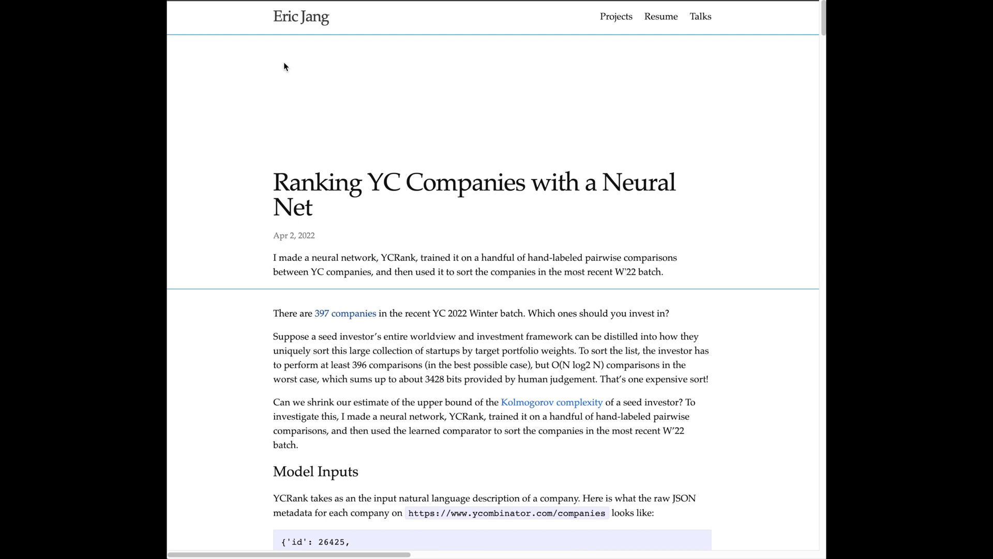
pyautogui.moveTo(331, 117)
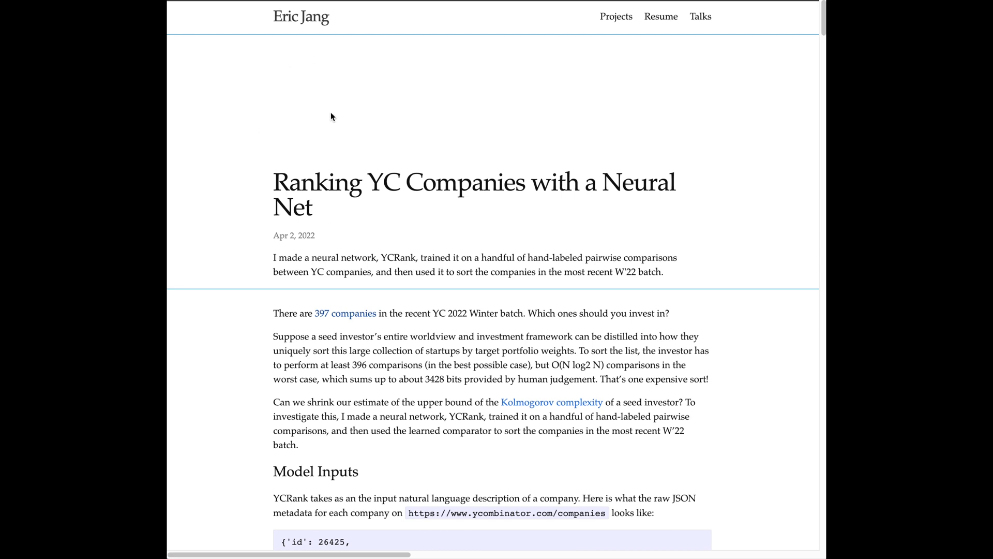
pyautogui.moveTo(399, 125)
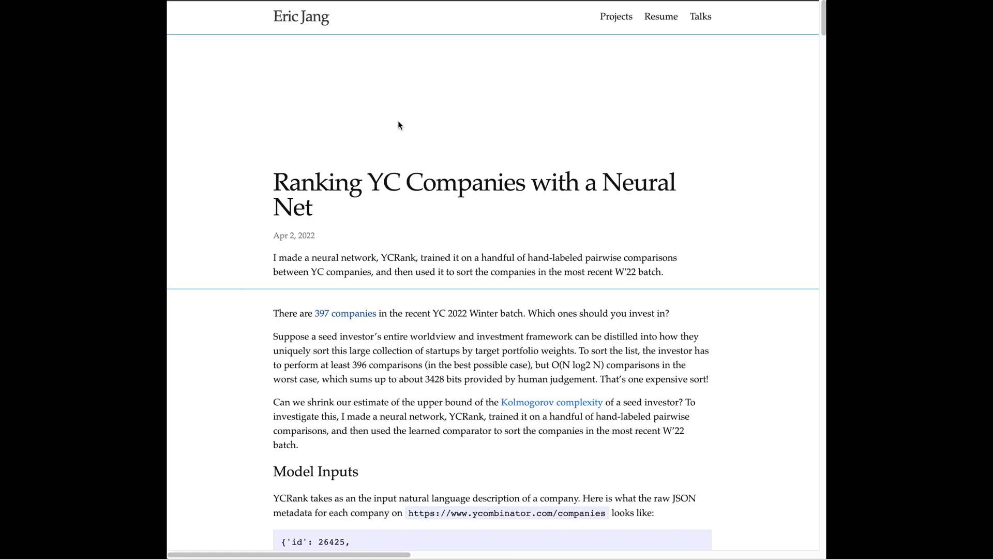